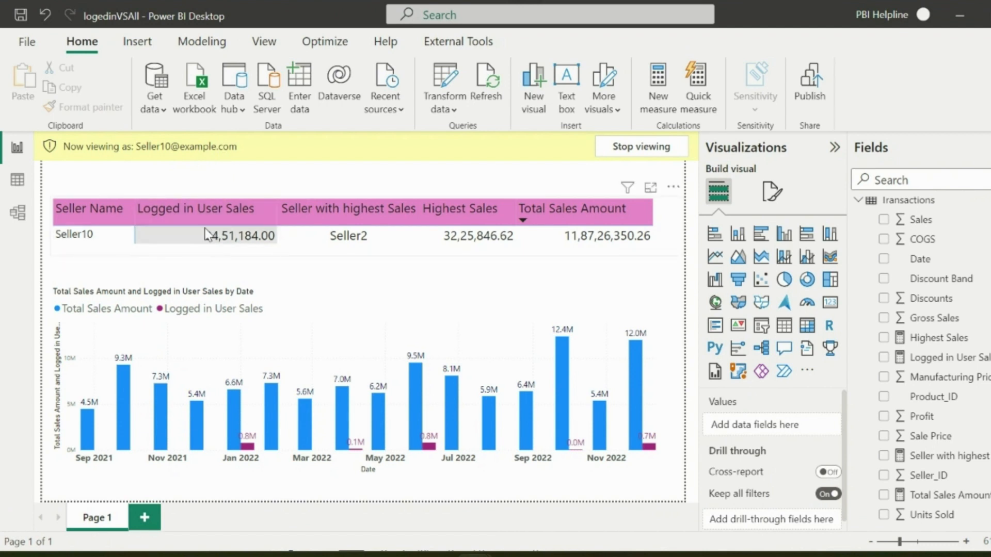
mouse_move(337, 216)
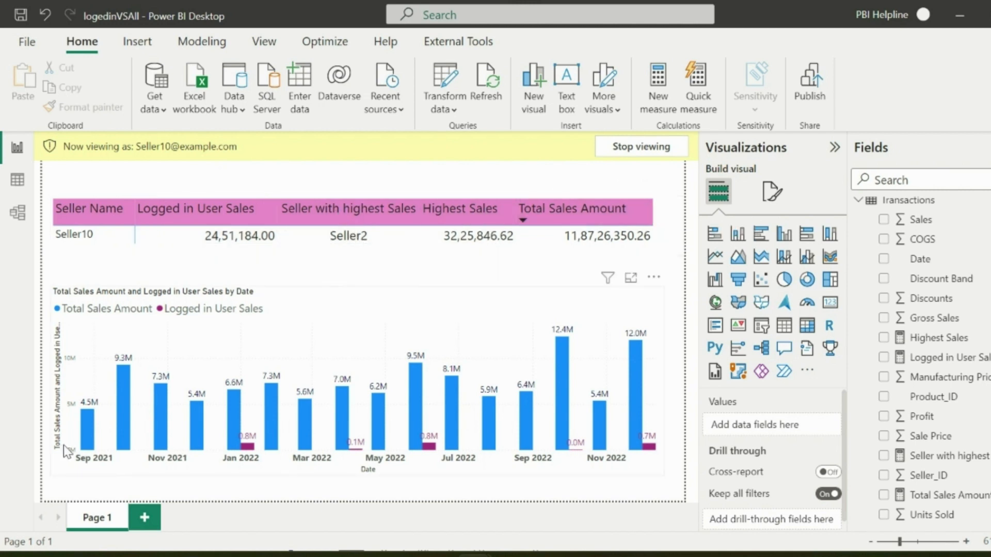
mouse_move(307, 388)
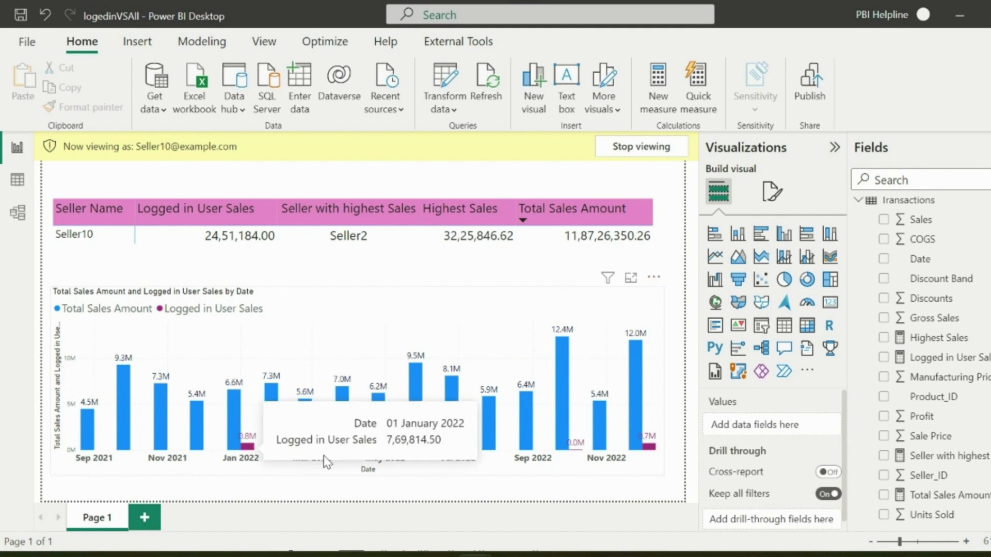
mouse_move(566, 450)
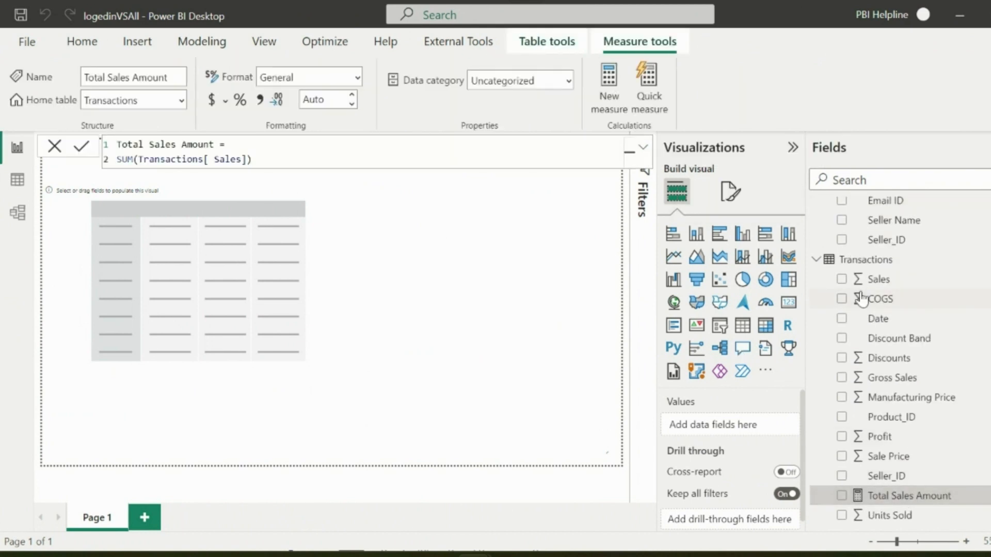
- Inspect how the tables are related in Model view, then return to the report page
click(17, 213)
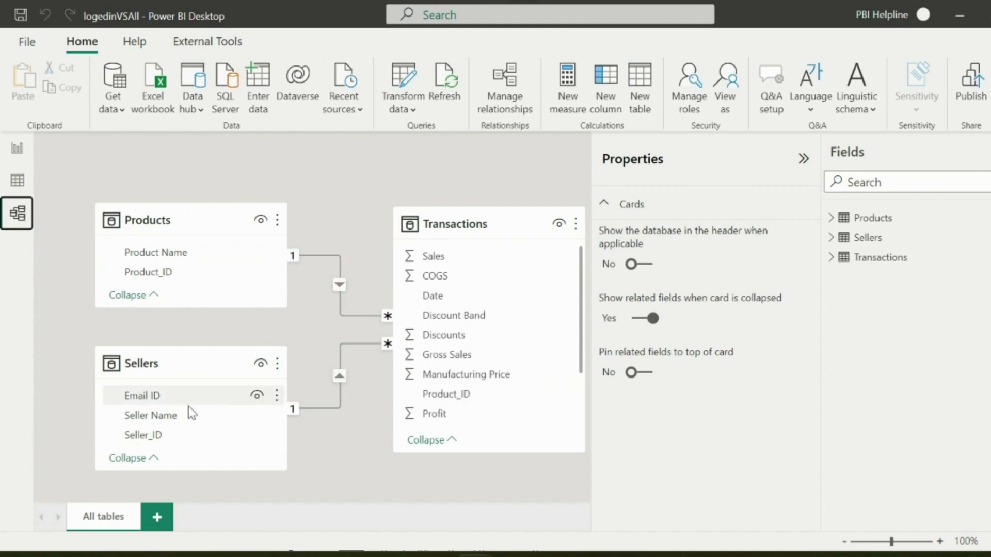
click(143, 435)
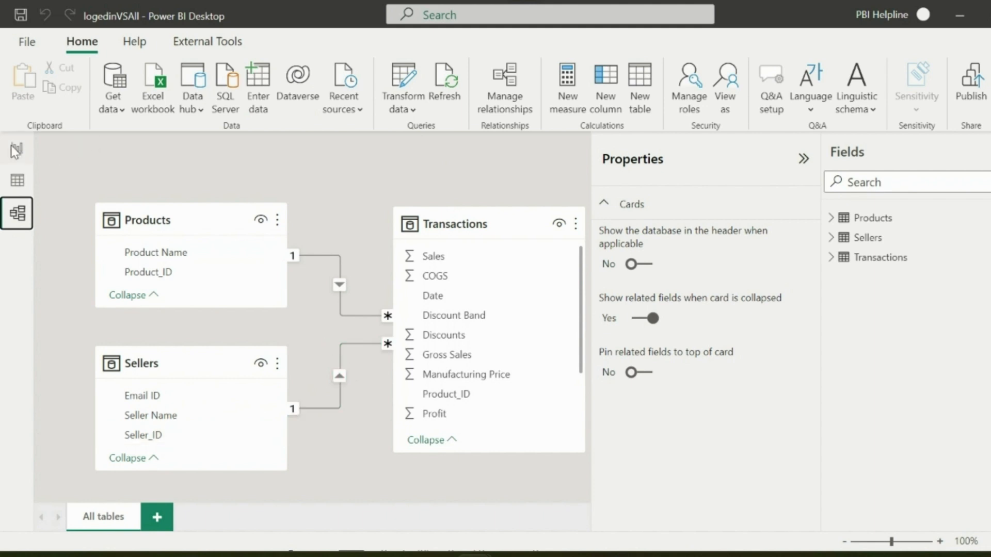
click(16, 148)
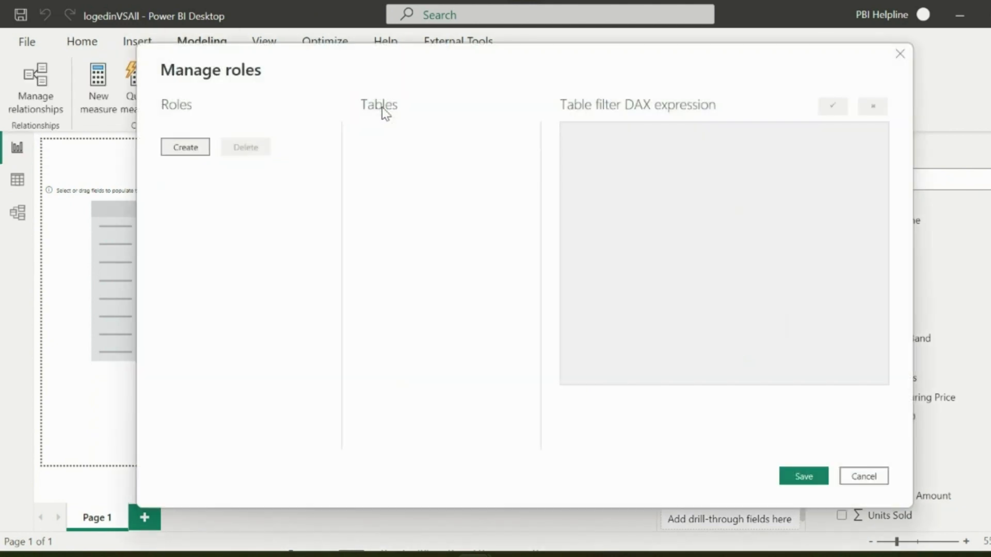
- Create a 'Sellers' role filtering the Sellers table where [Email ID] equals USERPRINCIPALNAME()
click(185, 147)
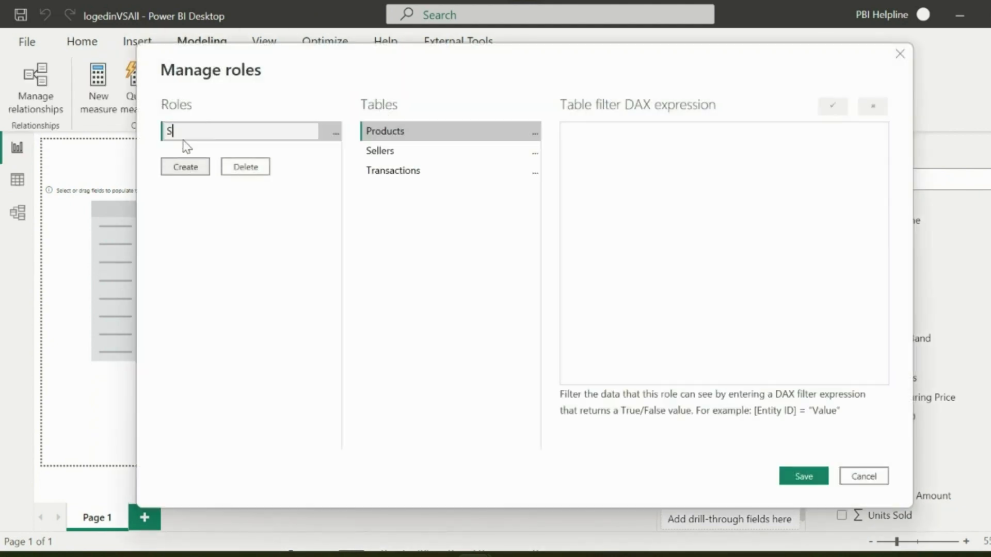
text(ellers)
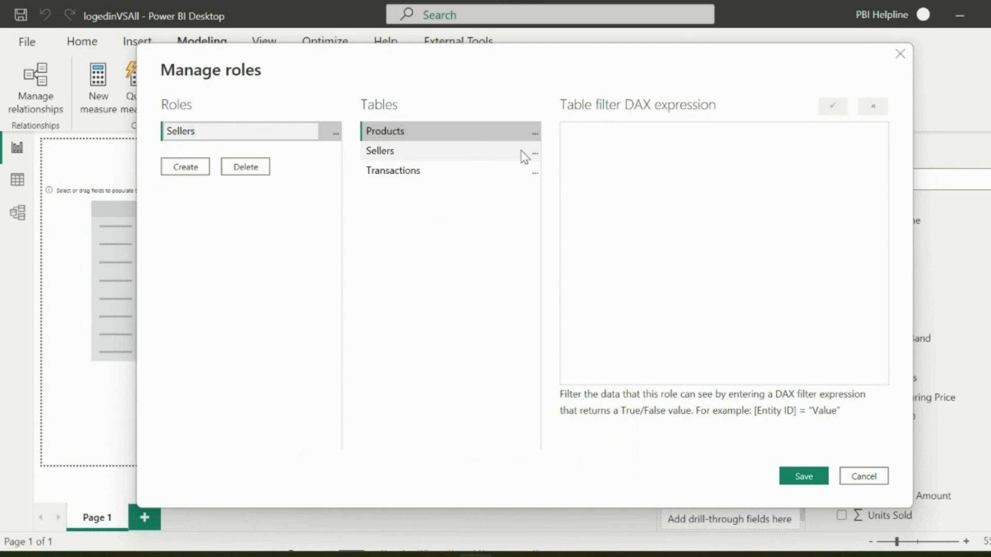
click(534, 150)
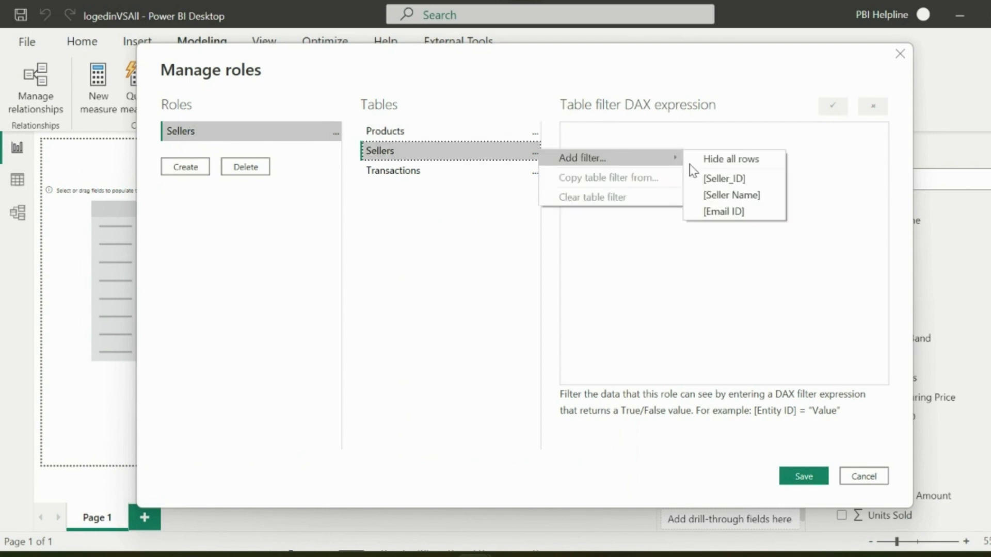
click(722, 212)
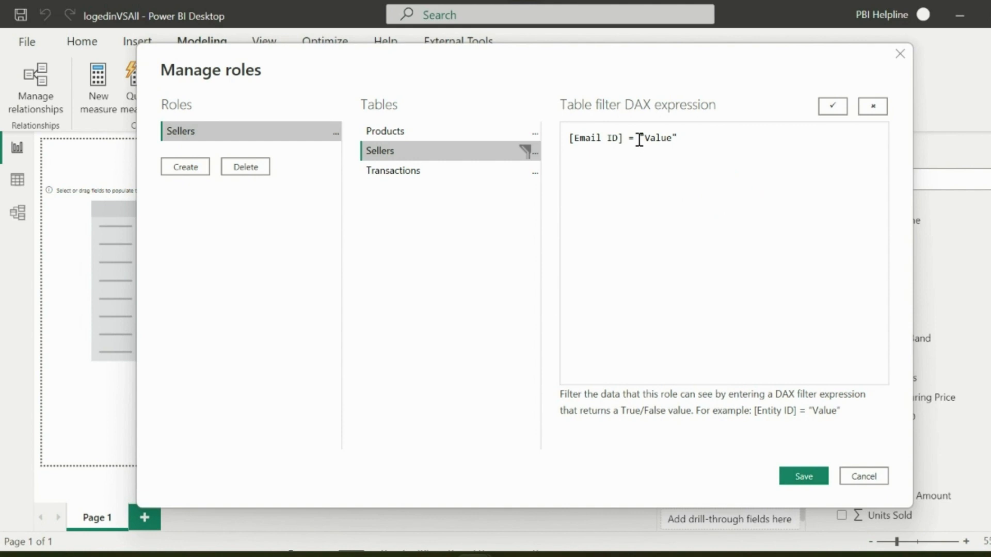
text(US)
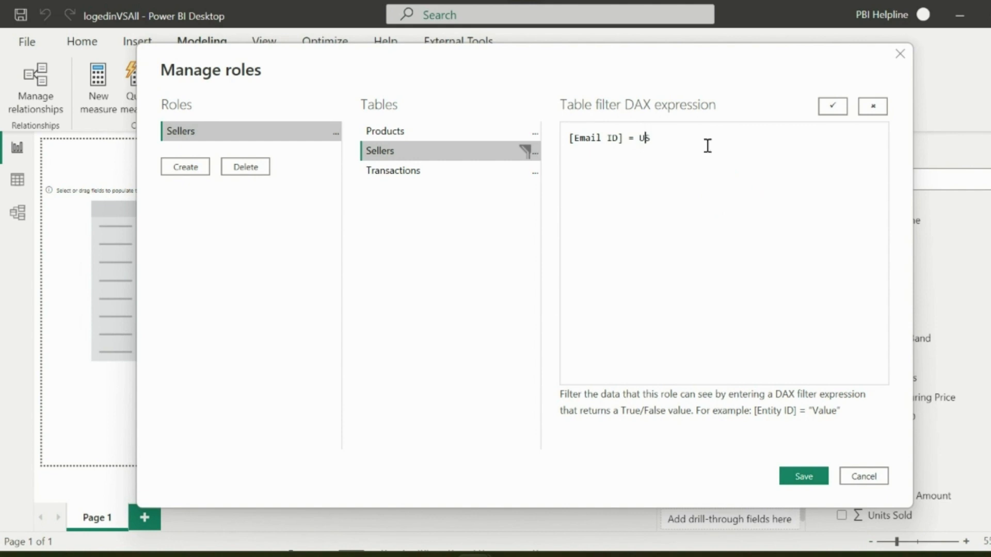
text(SERPRIN)
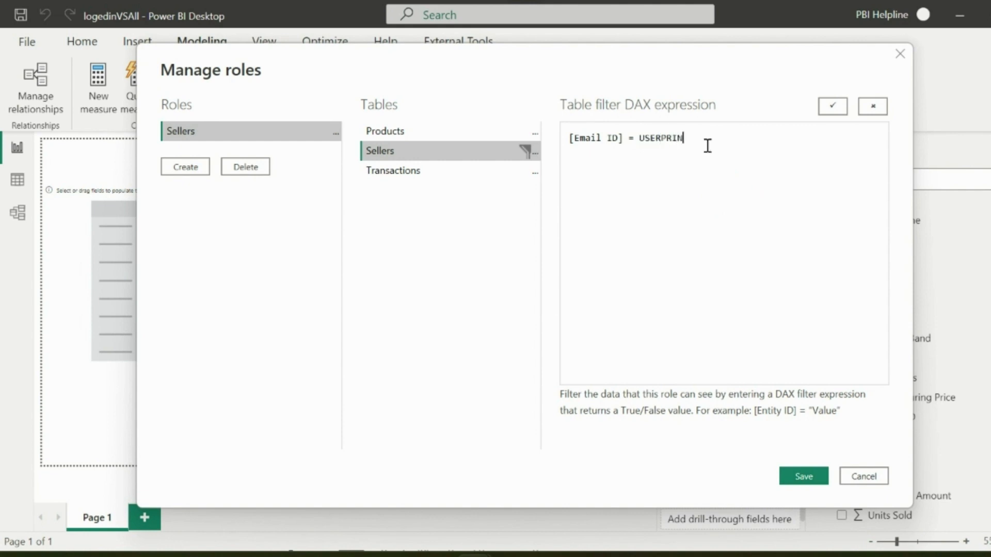
text(CIPALNAME()
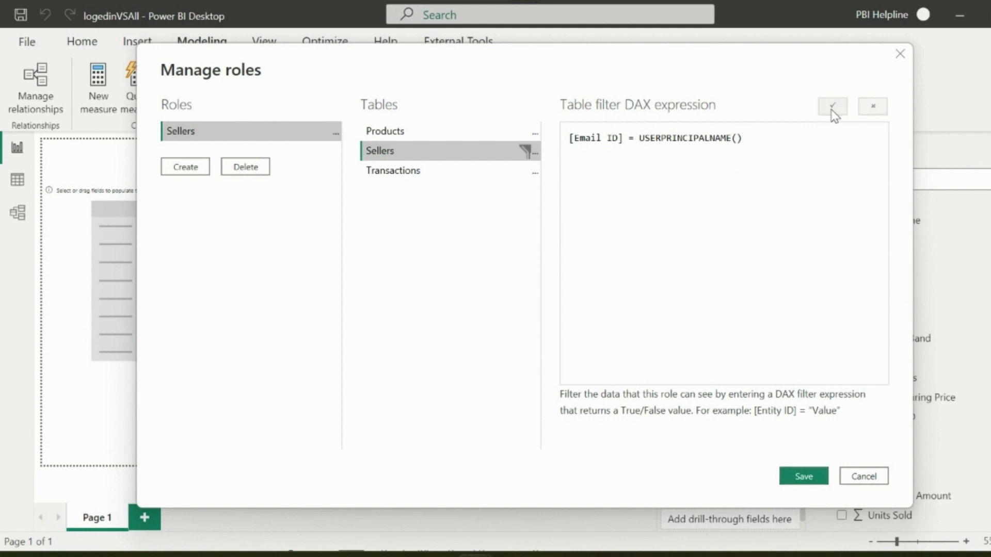
click(802, 476)
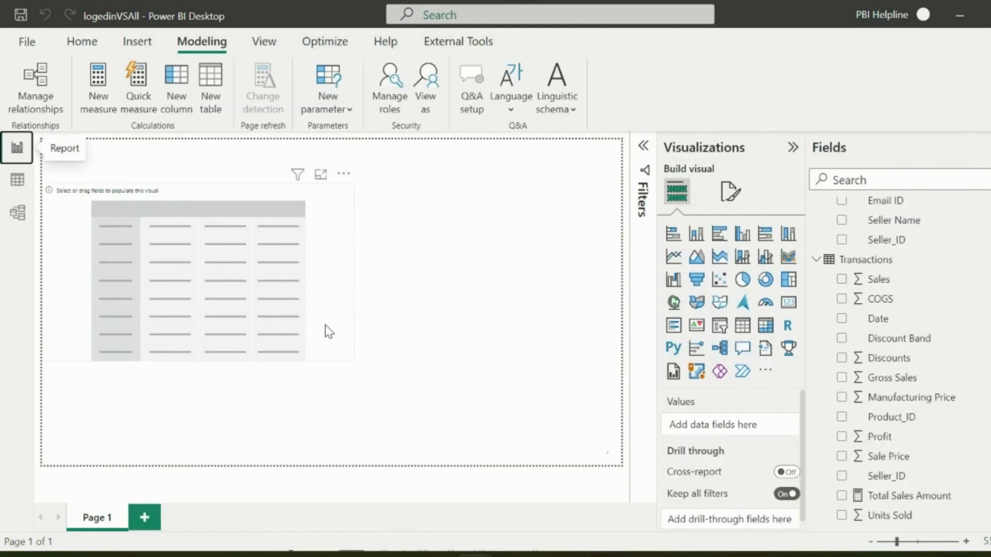
- Add Seller Name and Total Sales Amount to the empty table visual
click(197, 268)
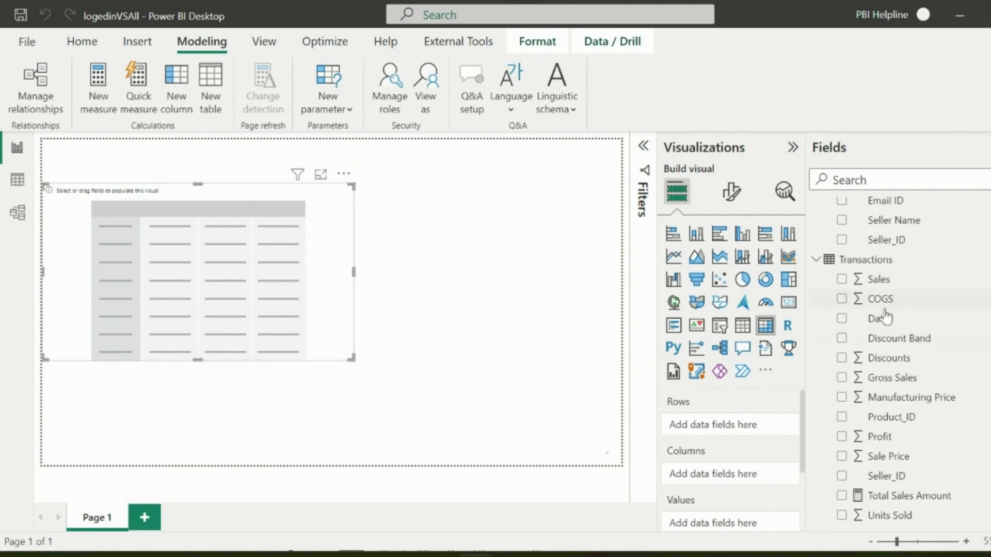
click(841, 220)
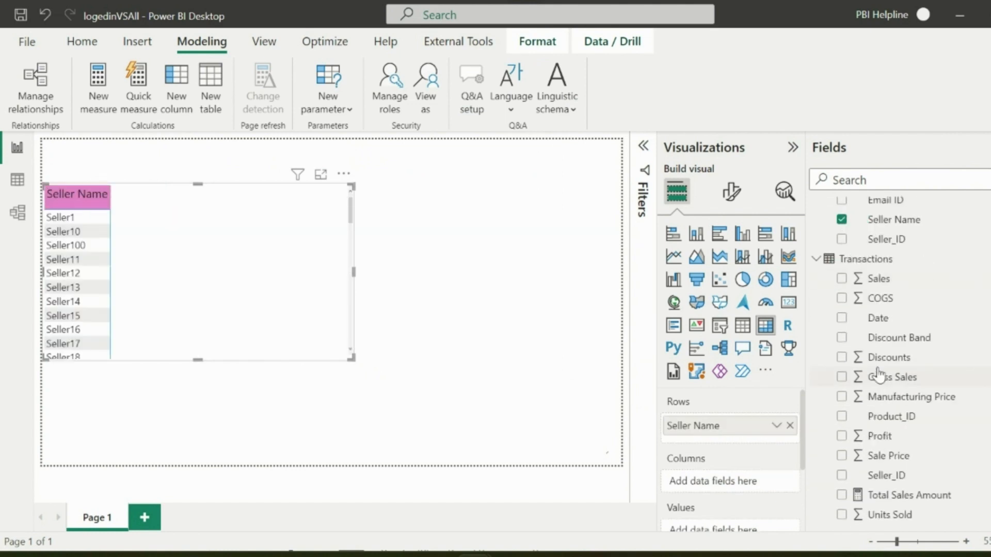
click(842, 495)
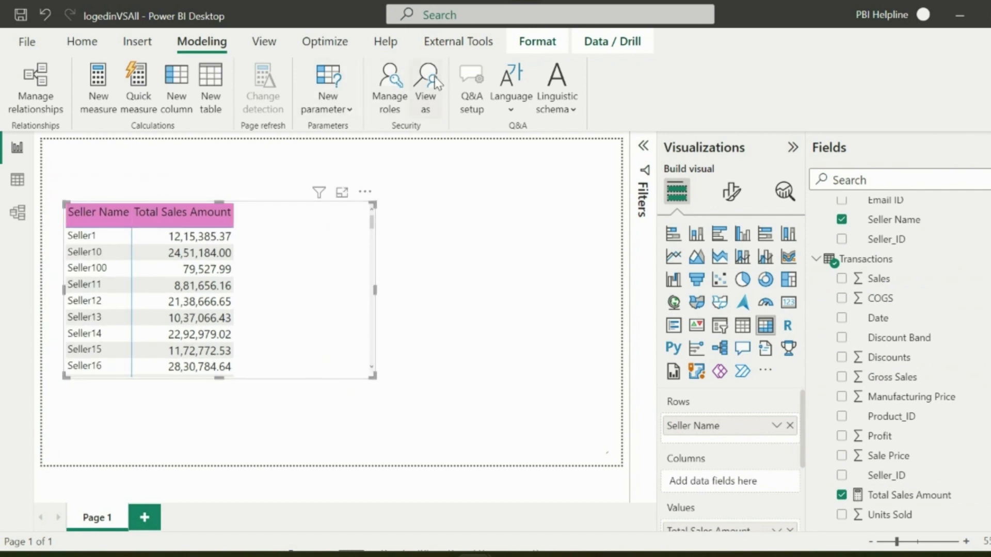
click(425, 85)
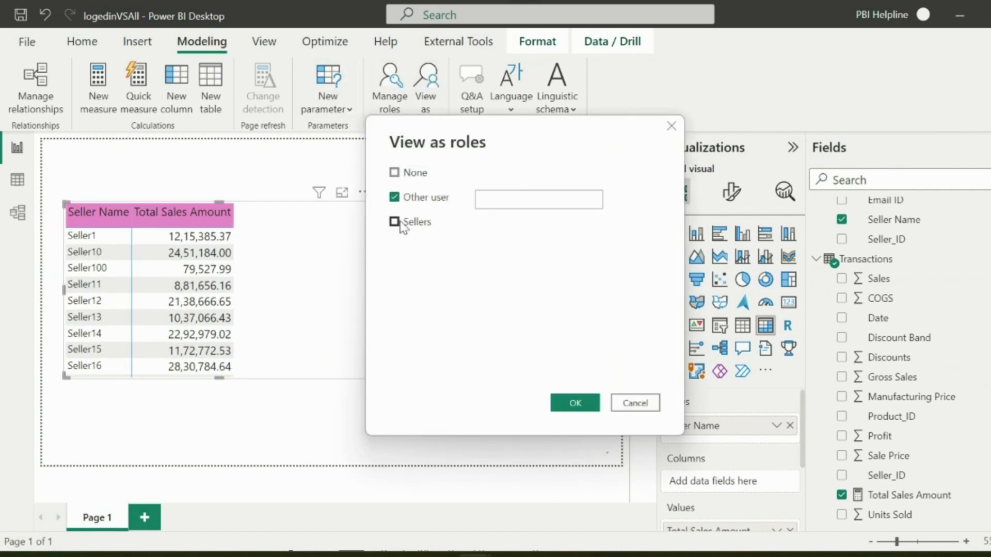
click(394, 222)
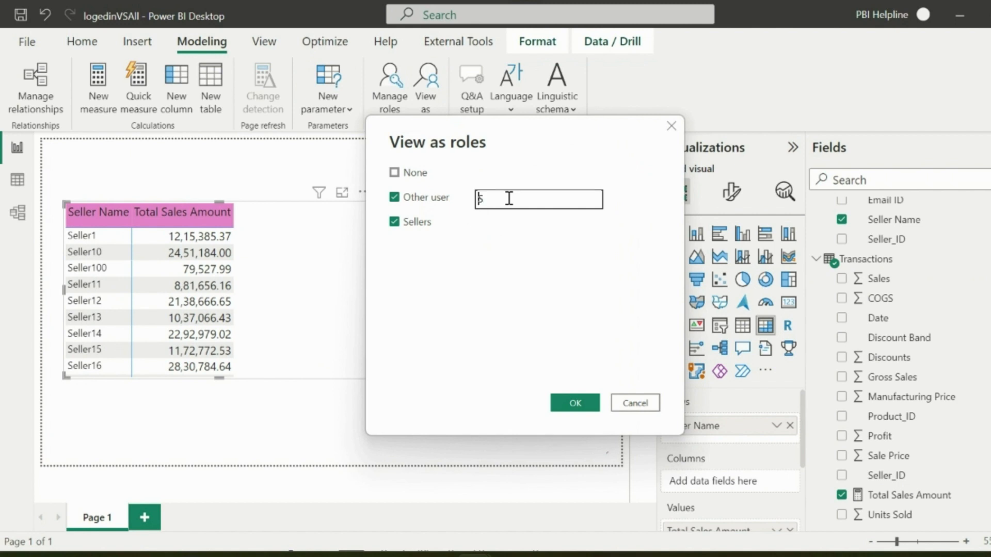
text(Seller10@)
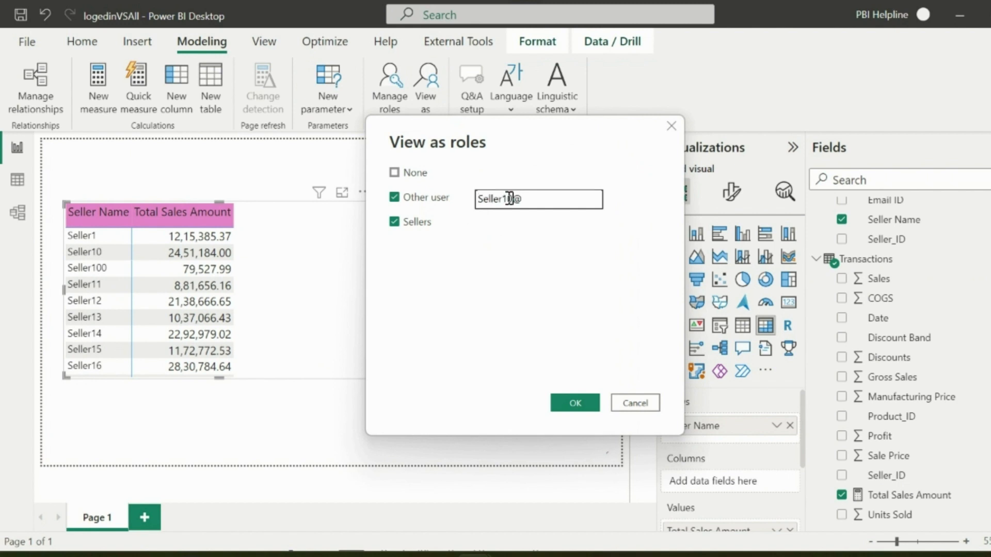
text(example)
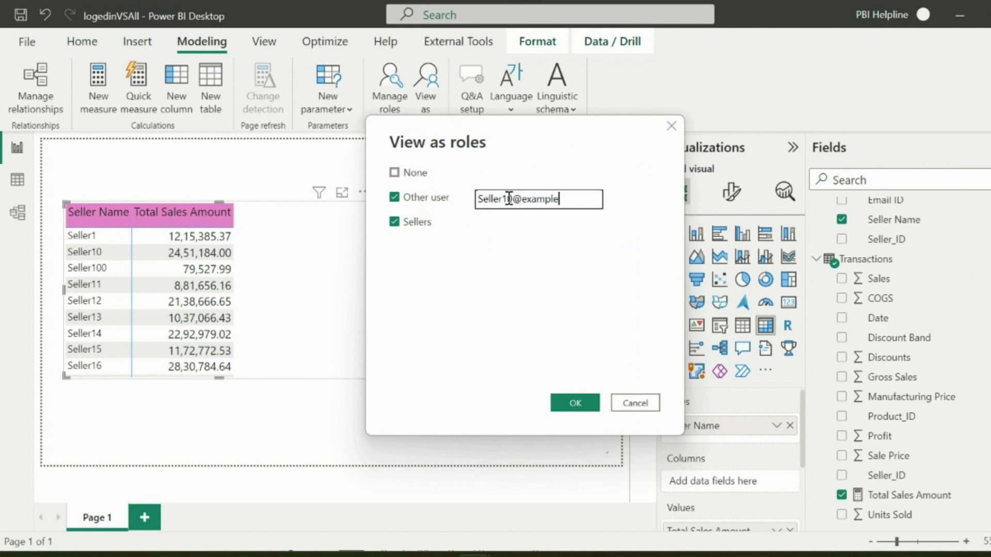
text(.com)
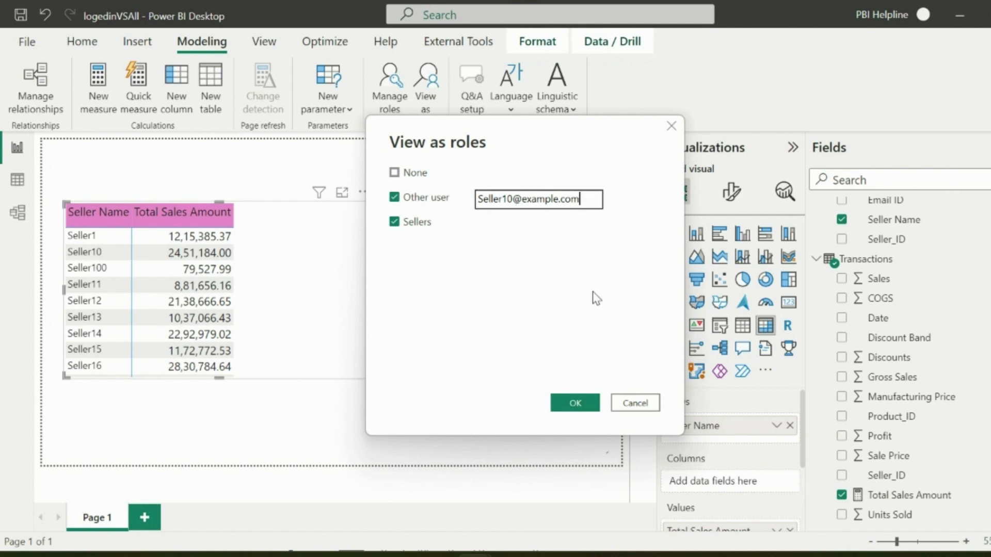
click(573, 403)
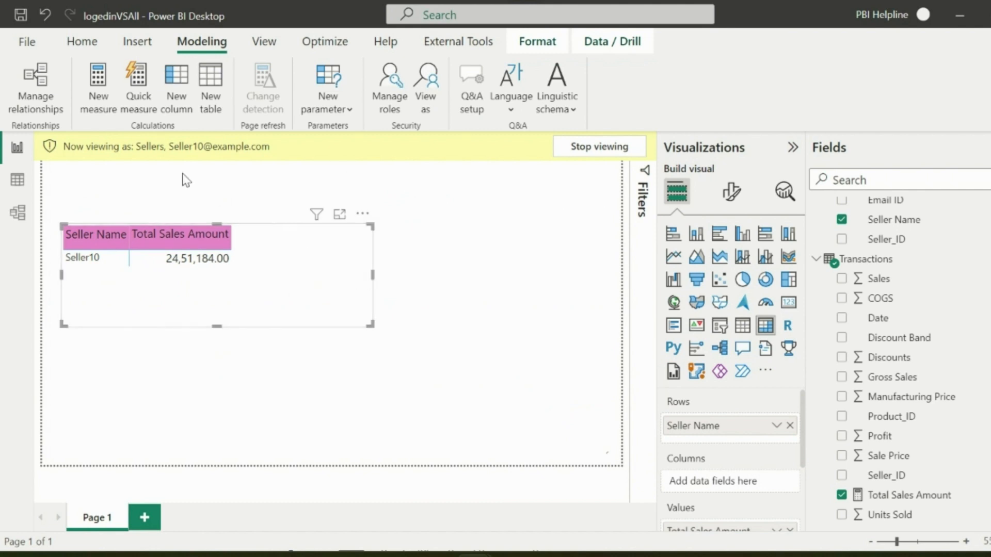
mouse_move(18, 212)
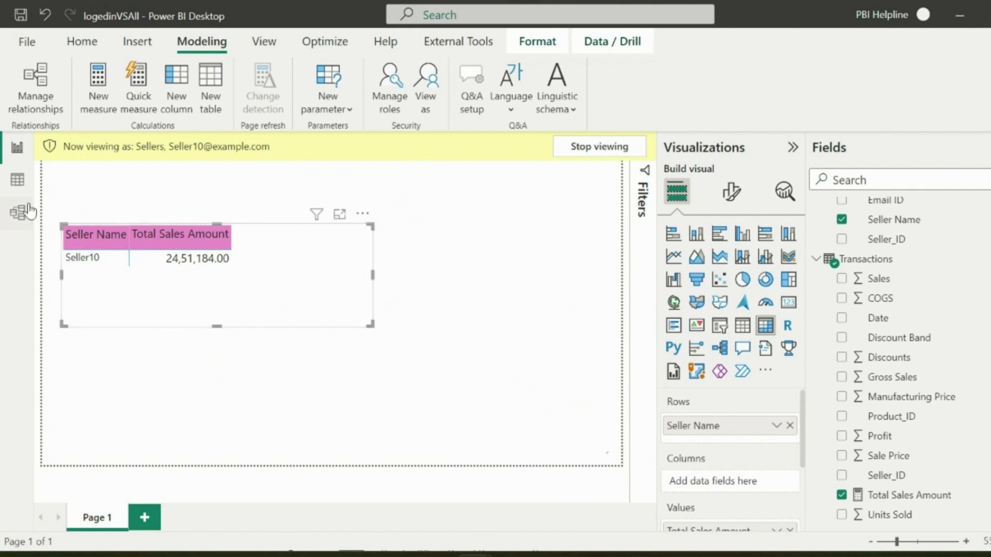
- Open the Sellers table in Data view and list its distinct Seller_ID values
click(17, 180)
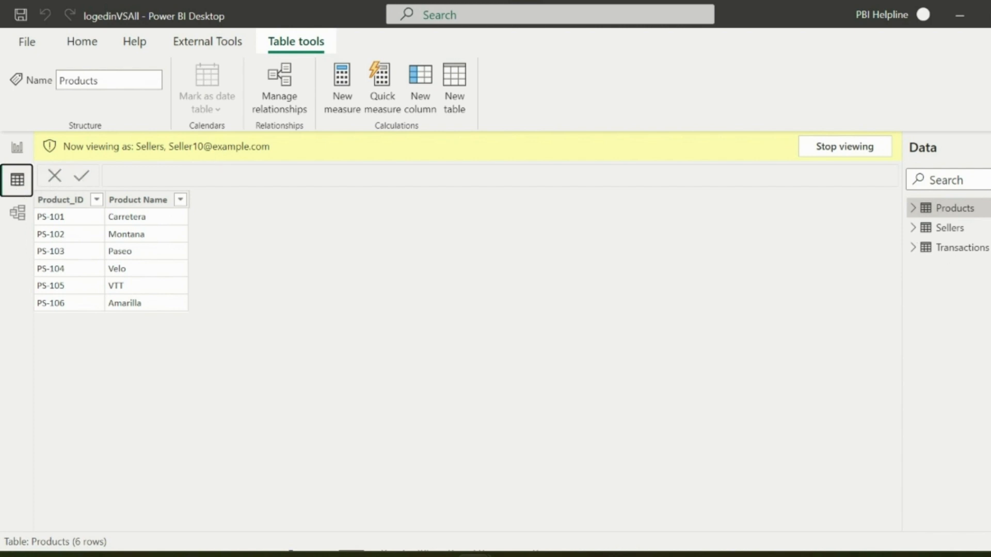
click(950, 227)
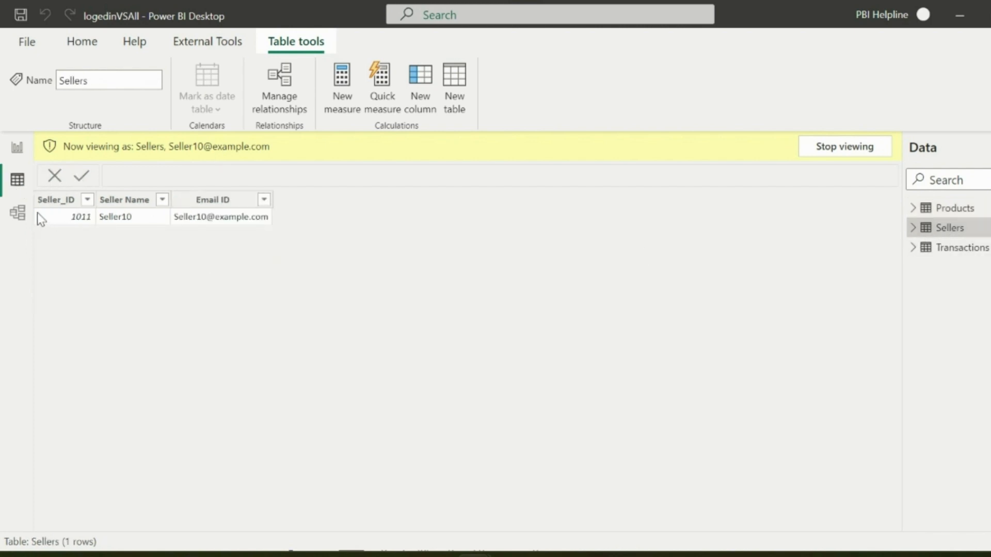
click(63, 200)
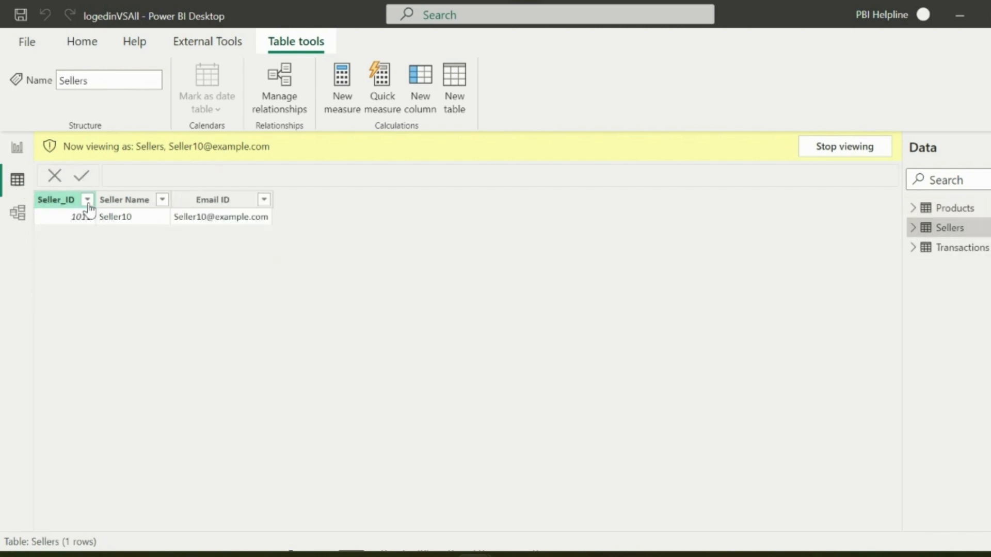
click(87, 199)
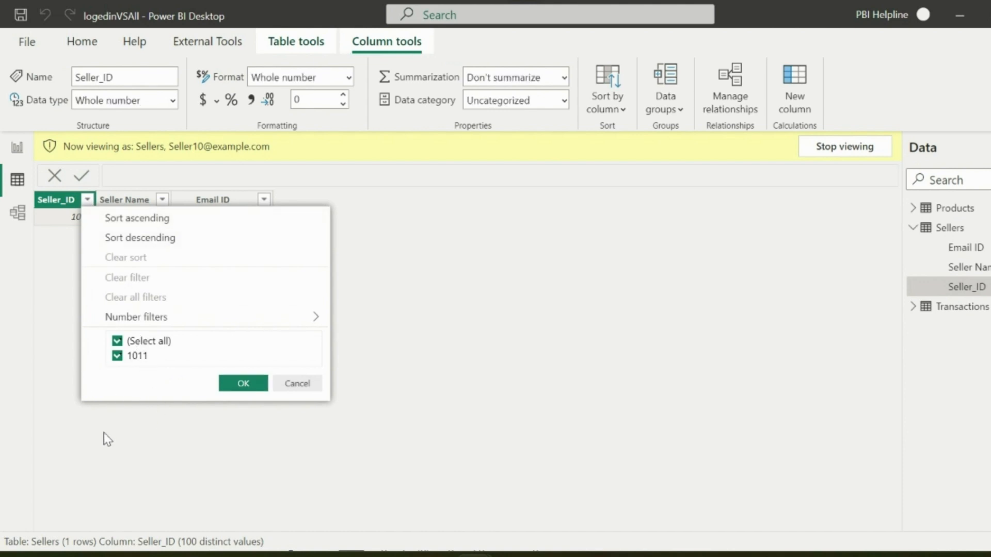
mouse_move(37, 258)
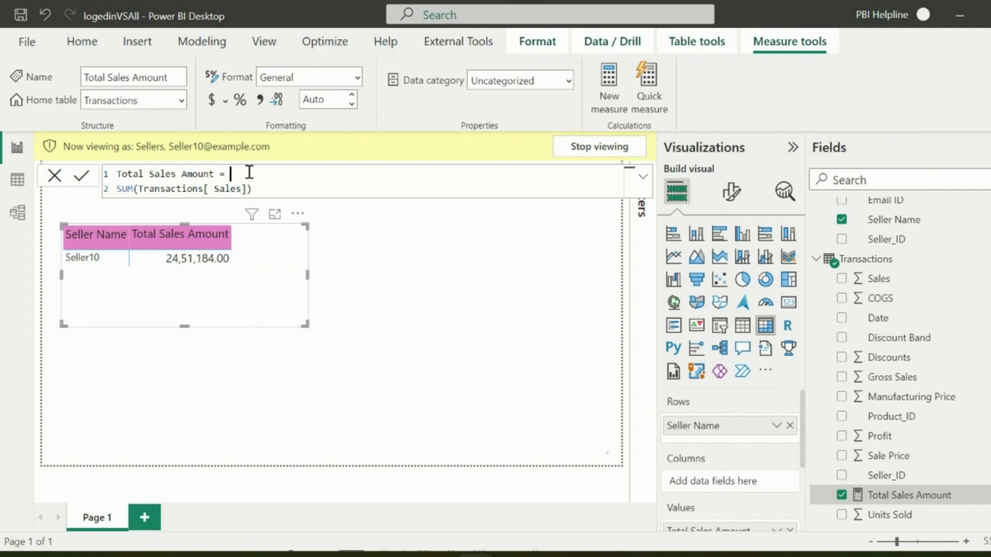
- Rewrite the sales measure with CALCULATE and ALL, and move the Sales card beside the table
text(CALCULATE()
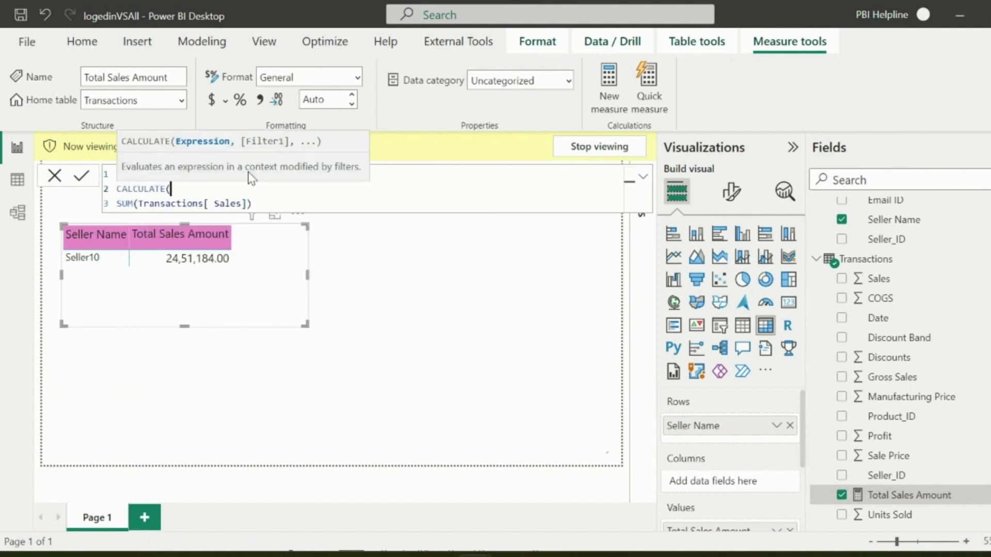
text(,a)
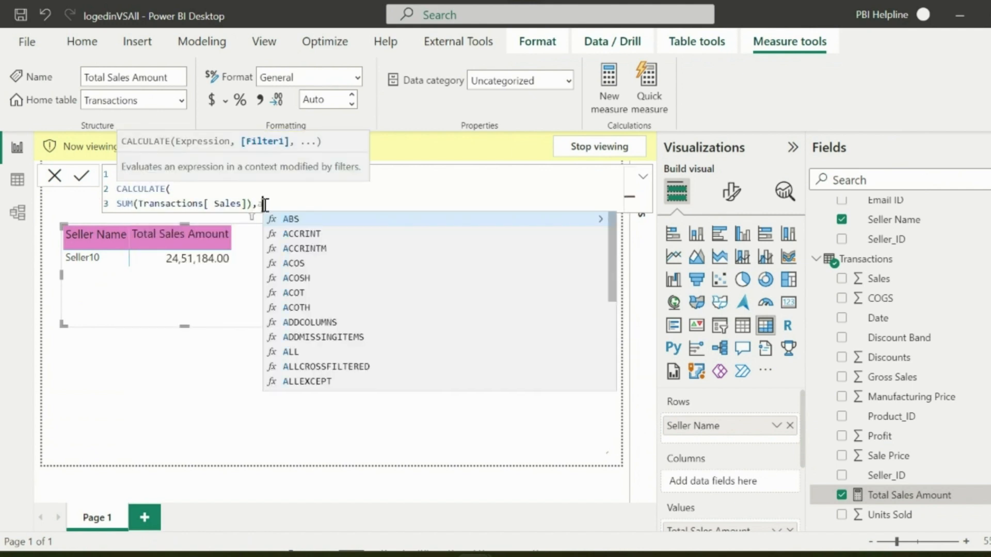
text(ALL())
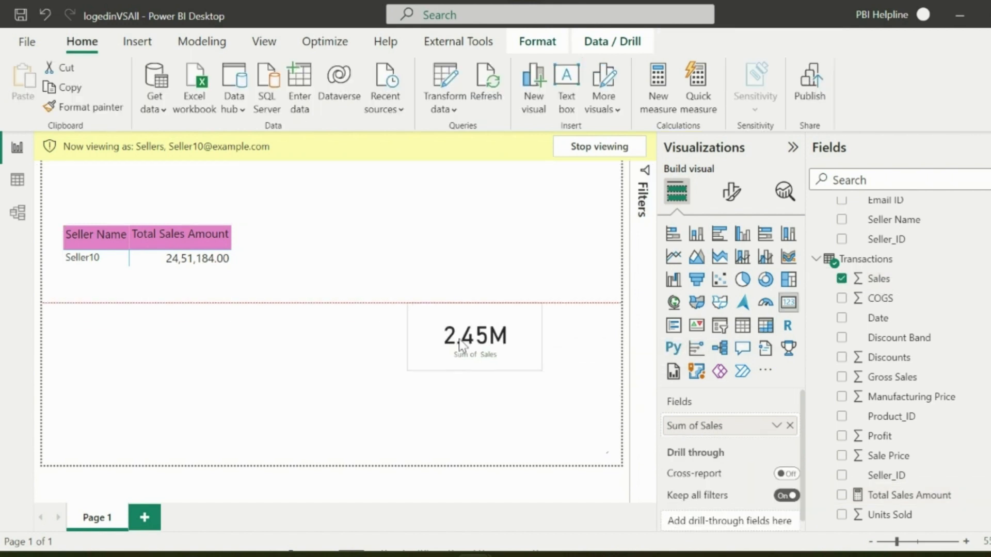
drag(474, 338, 448, 284)
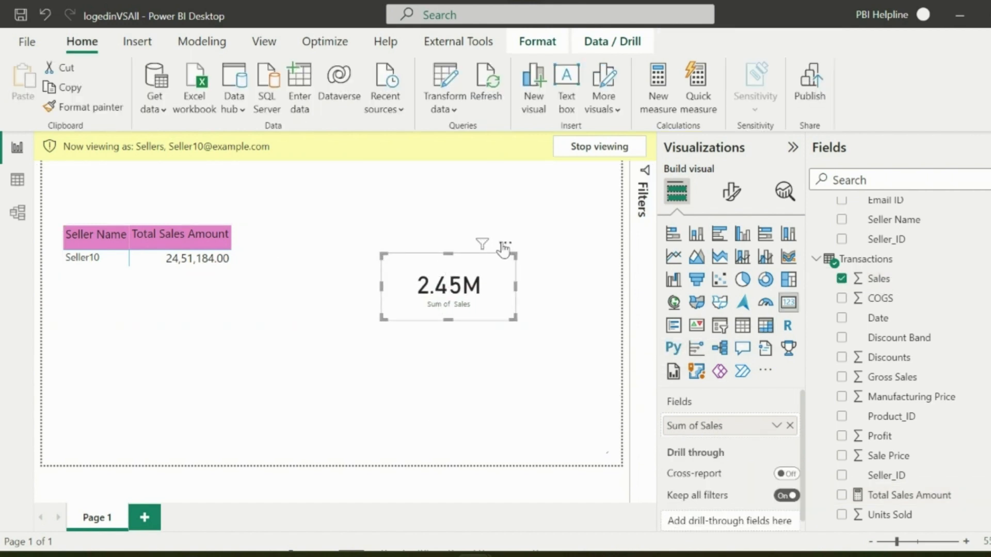
click(17, 179)
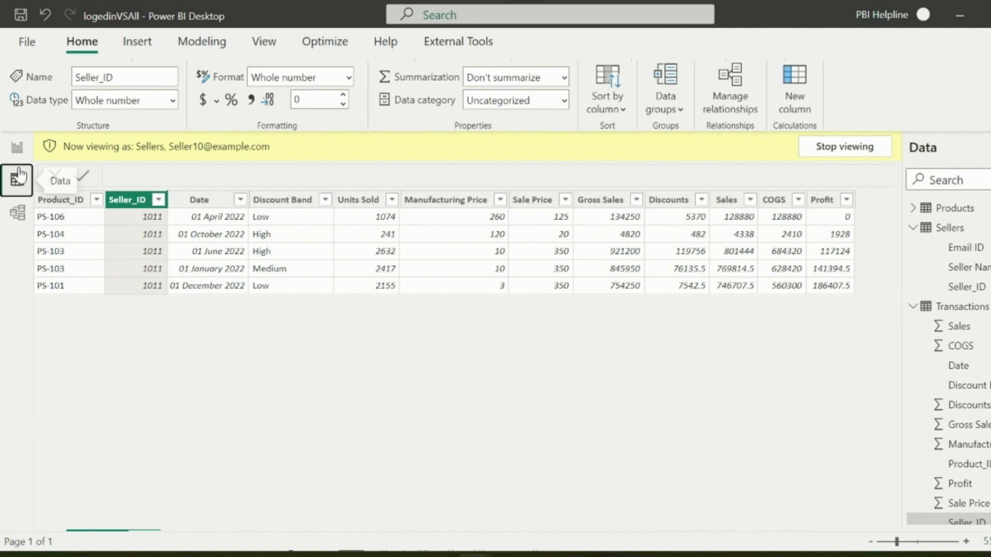
click(726, 199)
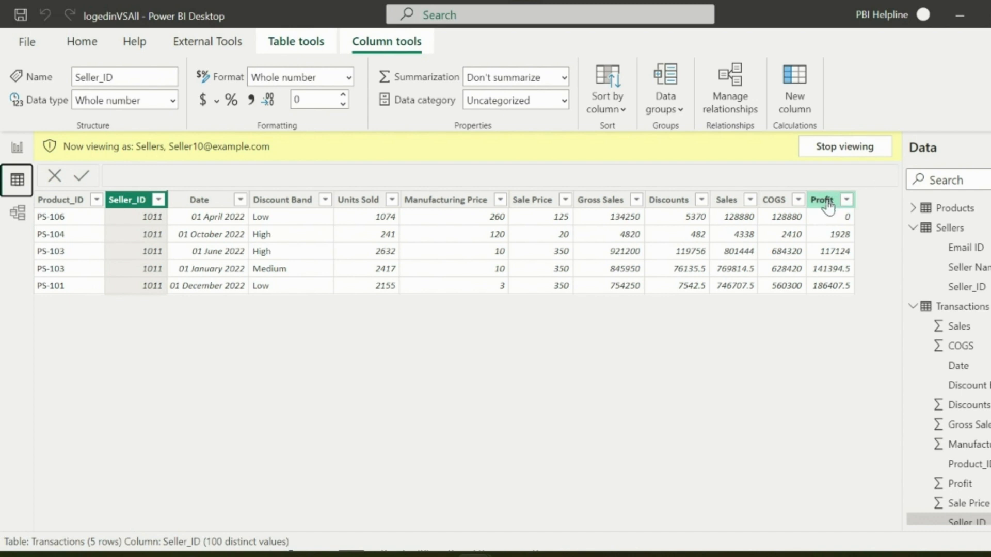
click(822, 200)
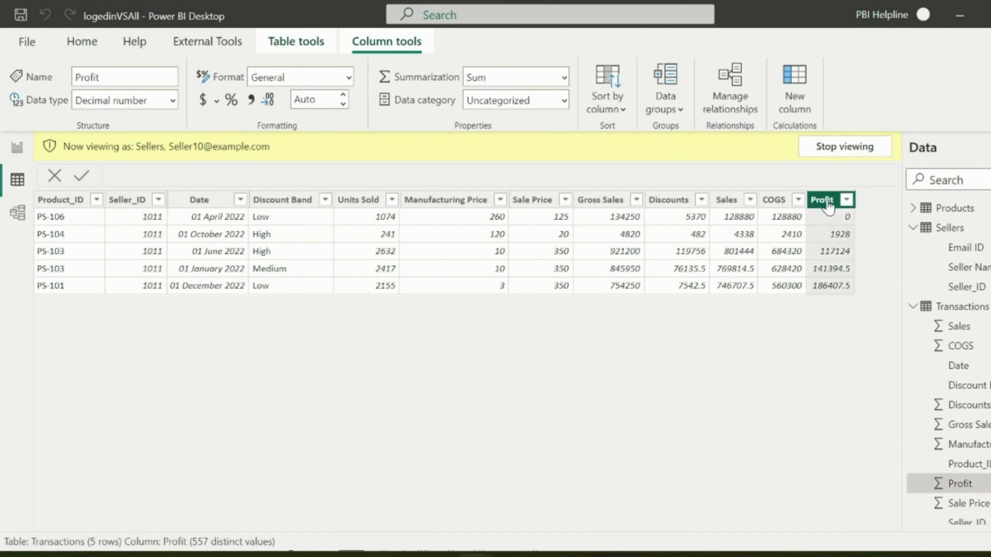
- Add a 'Seller with Highest Sales' column using CALCULATE, MAX and RANKX over Transactions sales, returning 1033
click(794, 88)
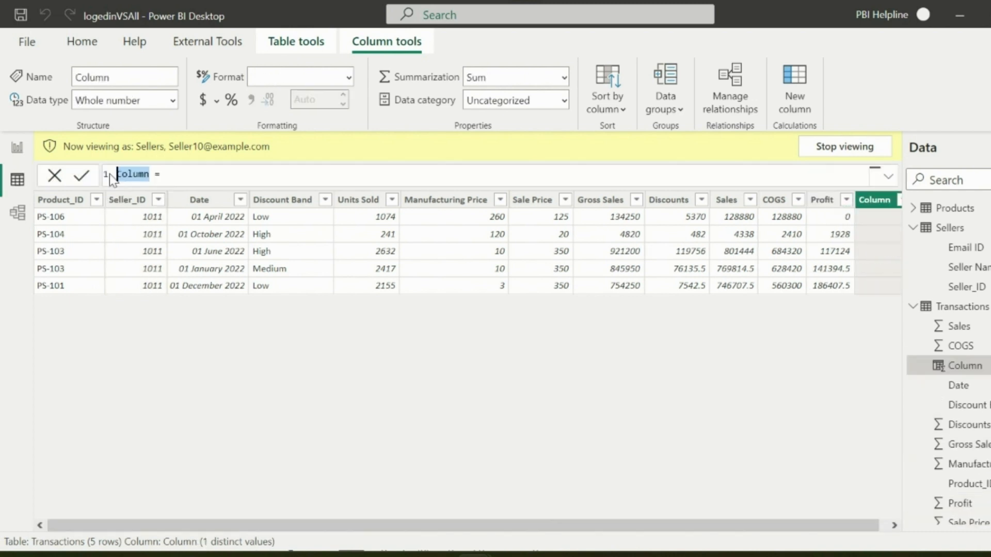
text(Seller with Highest Sales =)
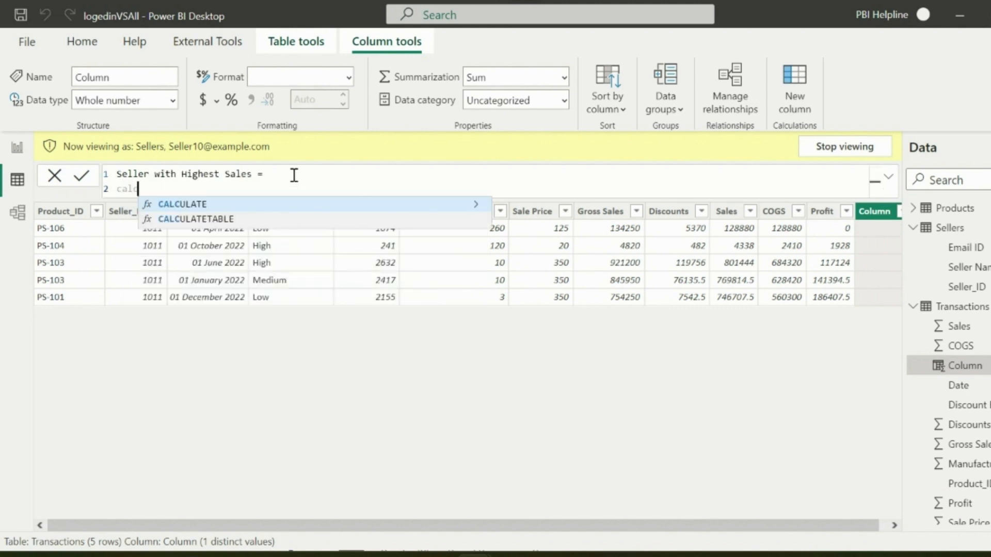
text(MAX(sel)
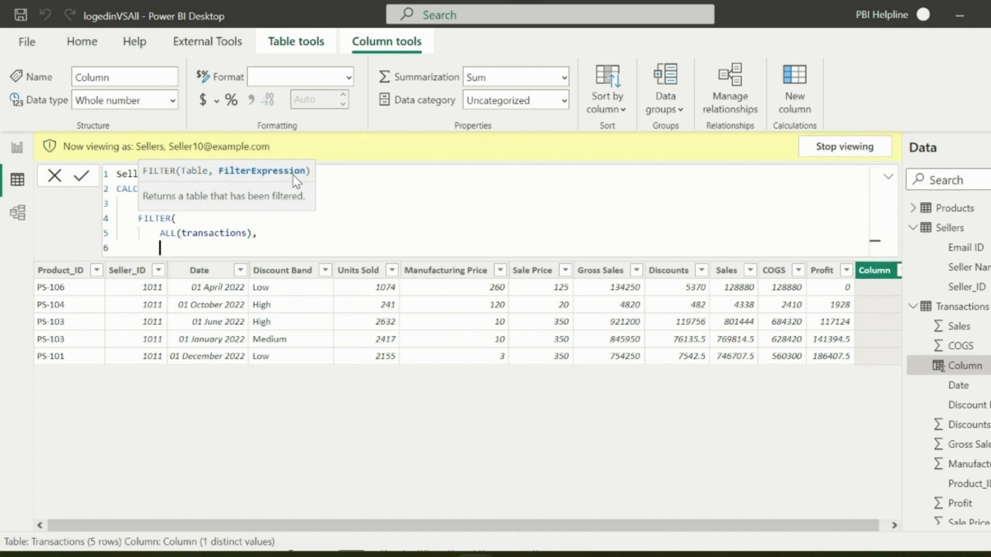
text(RANKX()
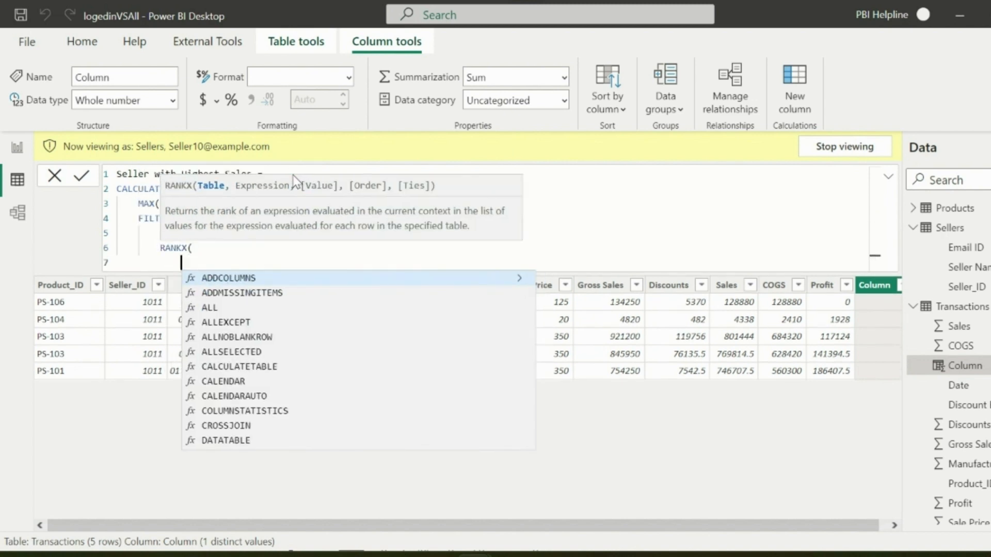
text(ALL(Transactions[Seller_ID])
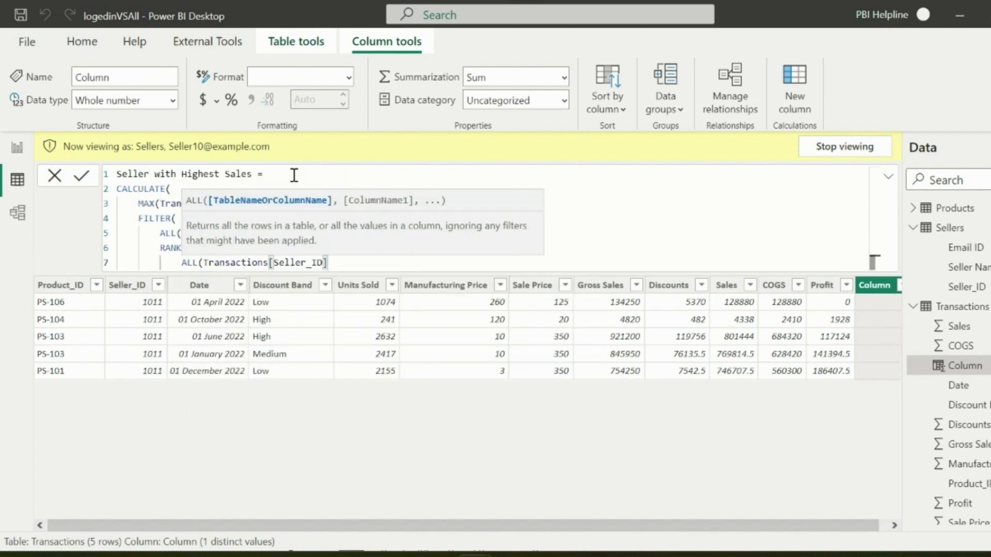
text(CALCULATE(SUM()
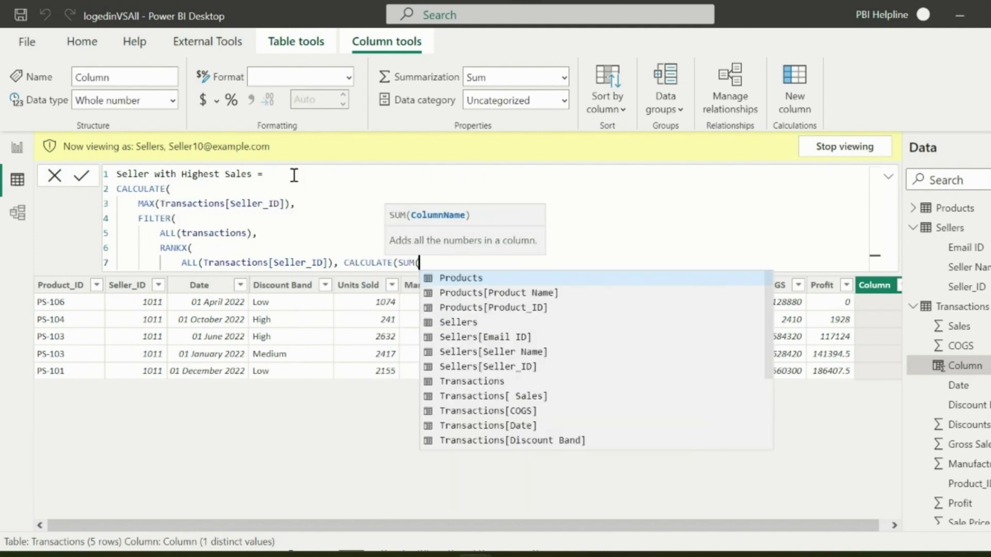
click(494, 397)
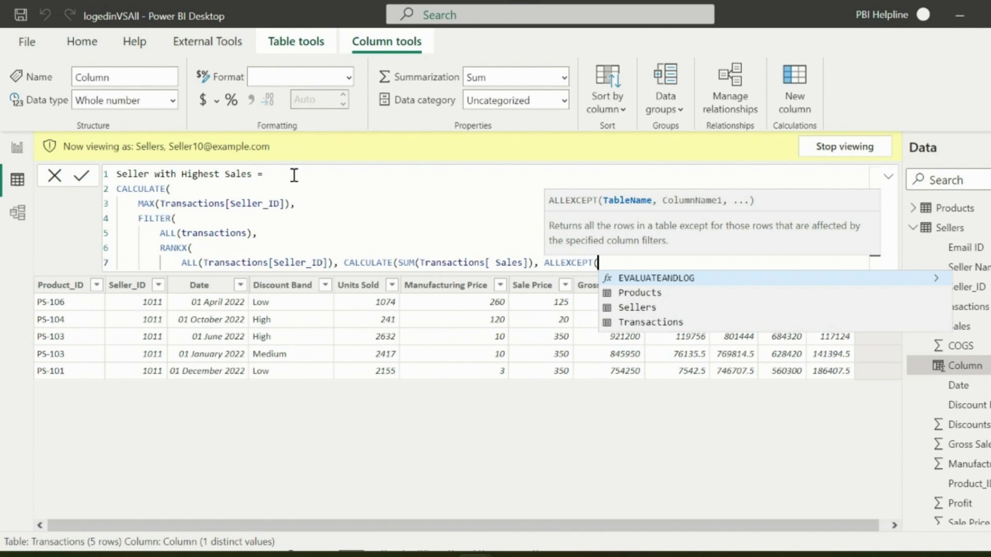
text(Transactions,seller_ID]))))
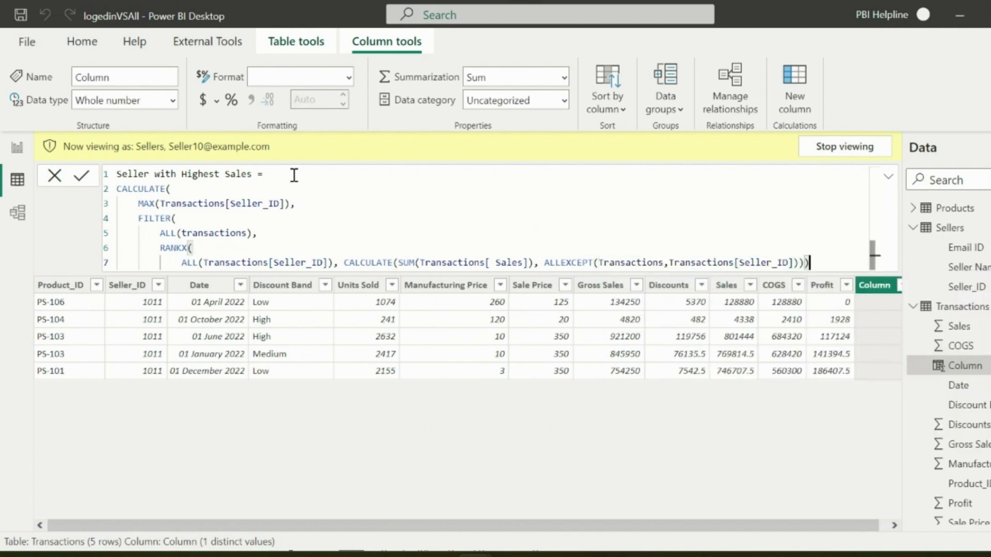
text(= 1)
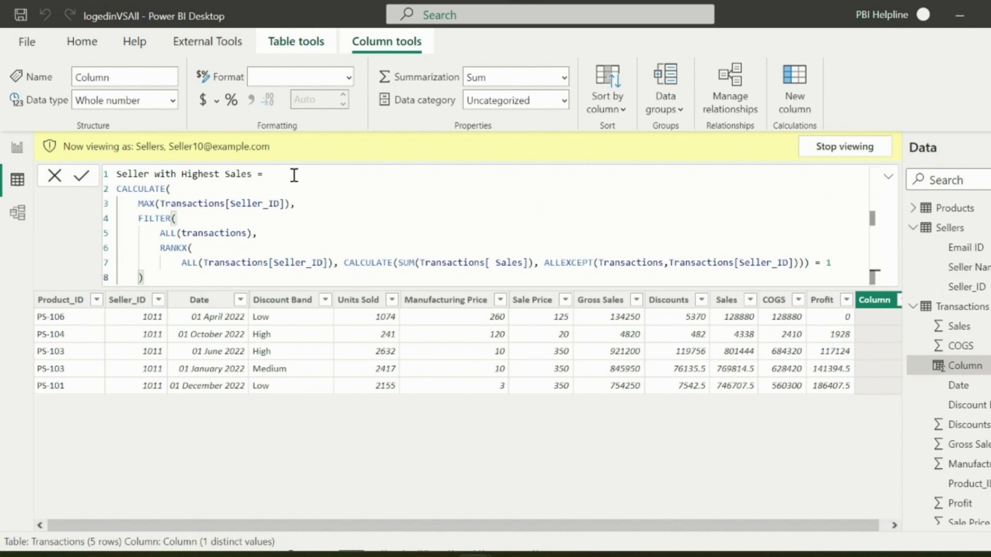
click(81, 176)
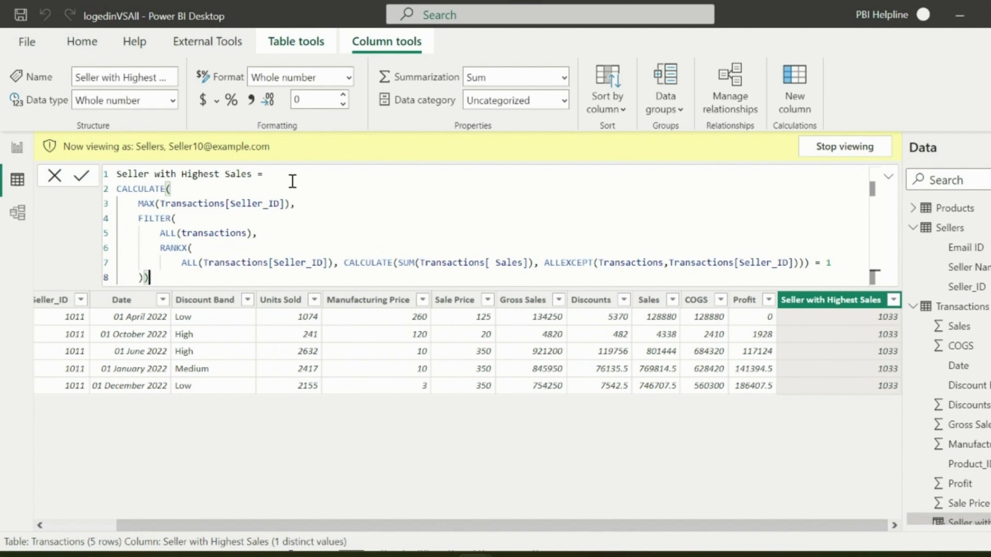
- Wrap the formula in LOOKUPVALUE(Sellers[Seller Name], Sellers[Seller_ID], …) to return the seller's name
key(enter)
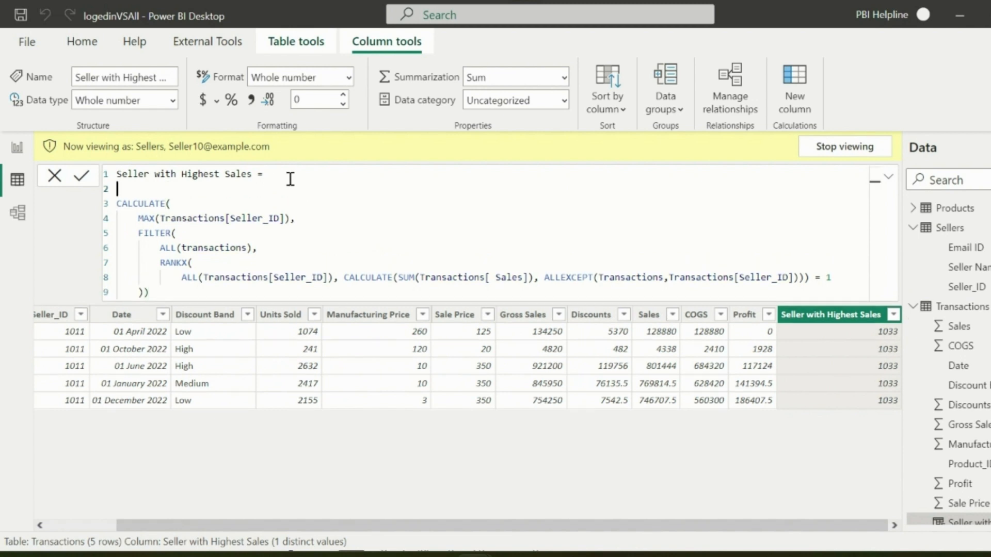
text(LOOKUPVALUE(Sellers[Seller Name])
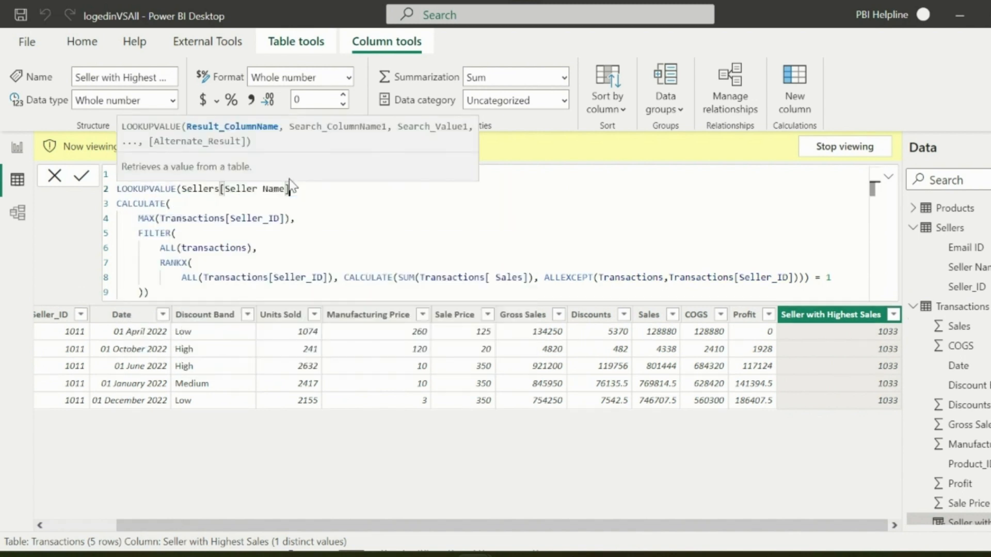
text(,Sellers[Seller_ID])
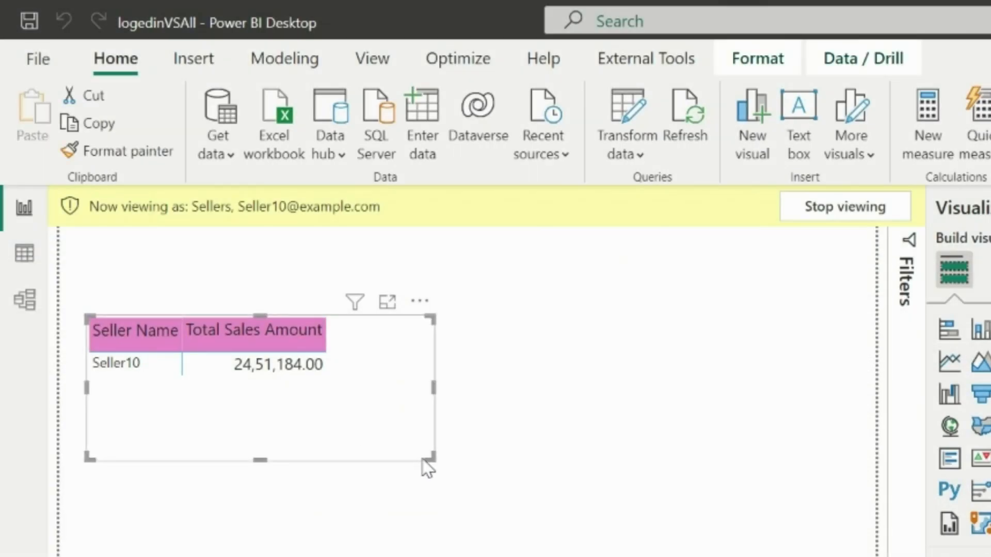
drag(430, 455, 683, 455)
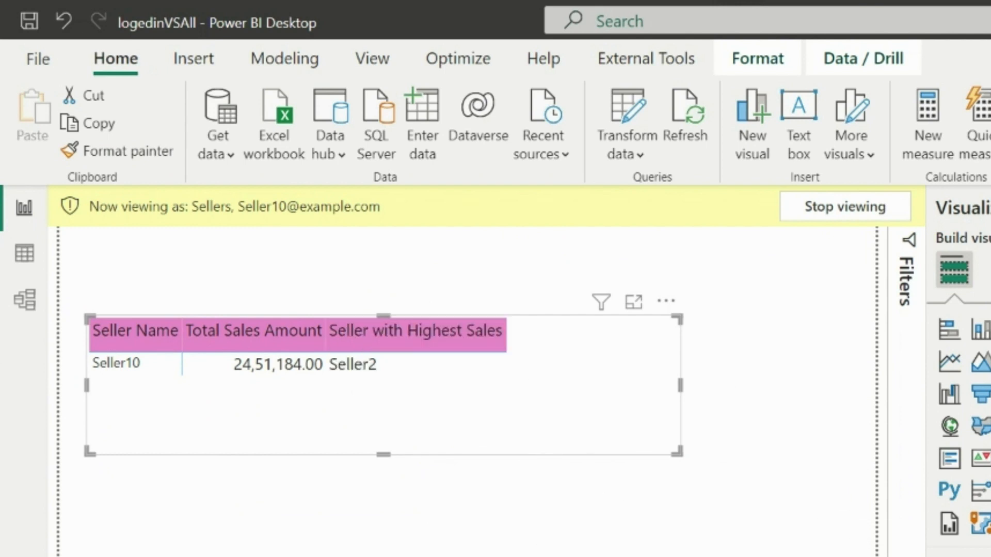
mouse_move(333, 498)
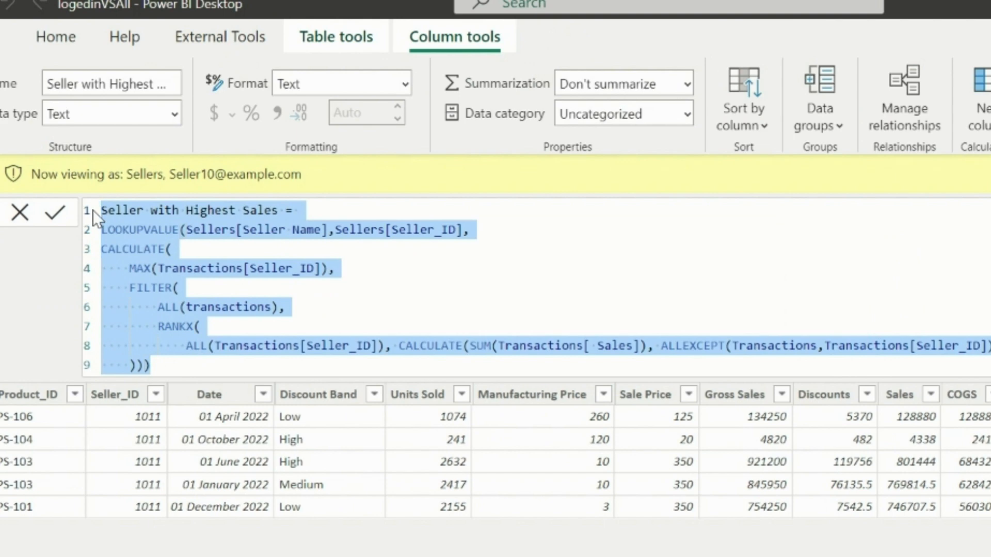
- Reuse the top-seller formula for a Highest Sales column that sums Sales instead
click(518, 266)
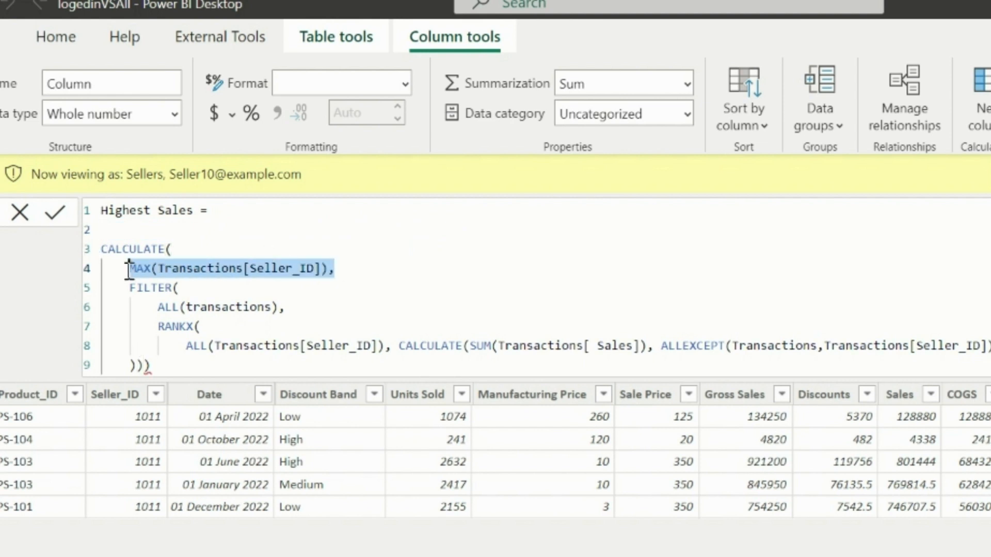
text(SUM()
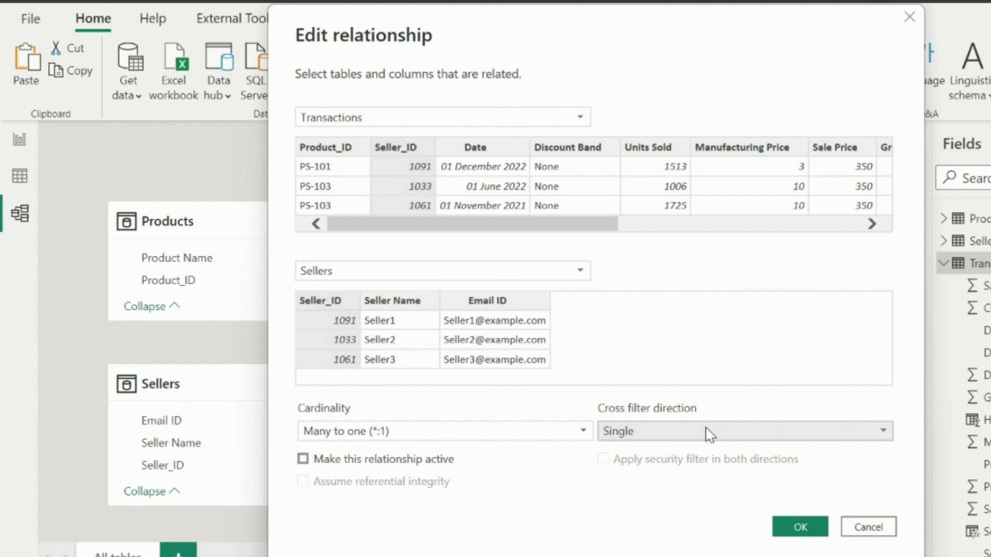
- Close the relationship settings, leaving the Transactions–Sellers relationship inactive
click(868, 527)
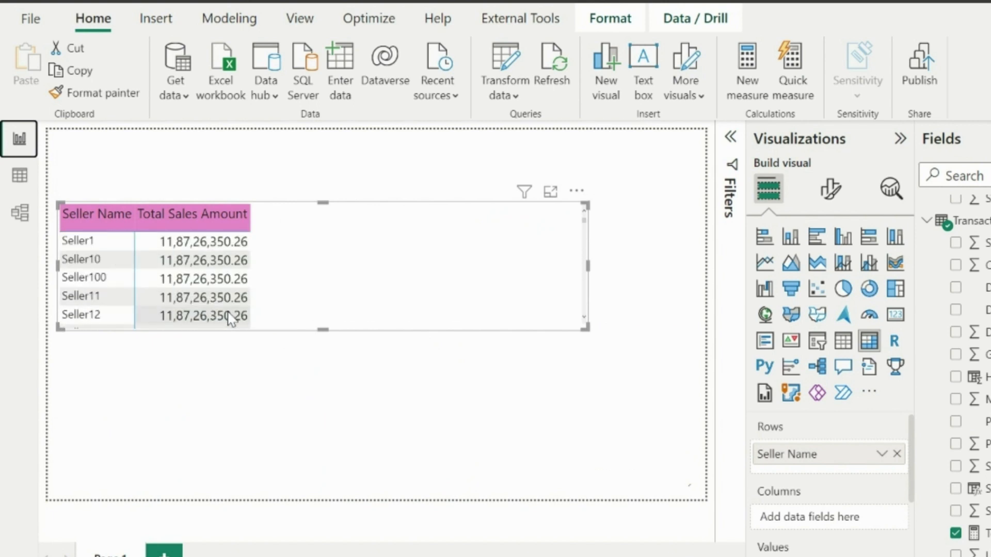
mouse_move(373, 291)
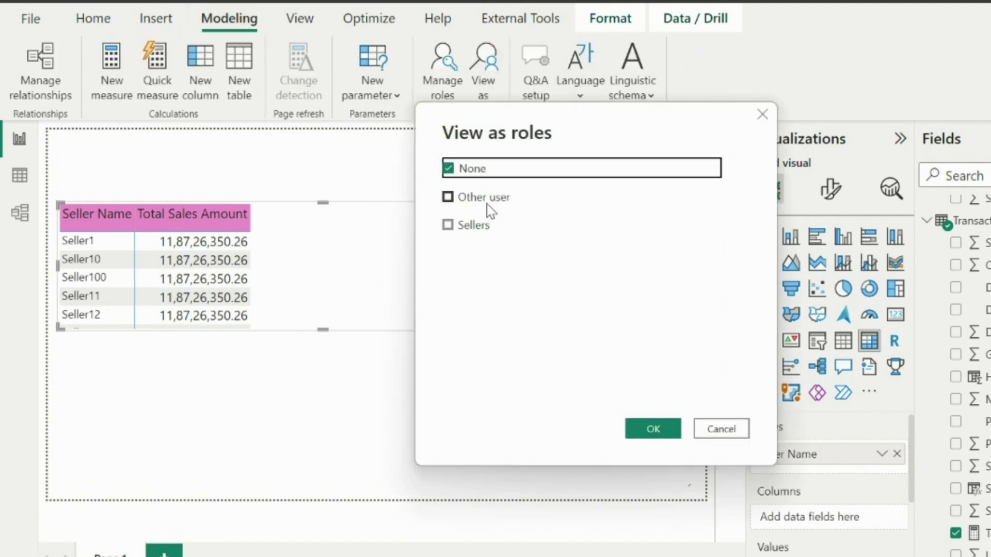
click(448, 196)
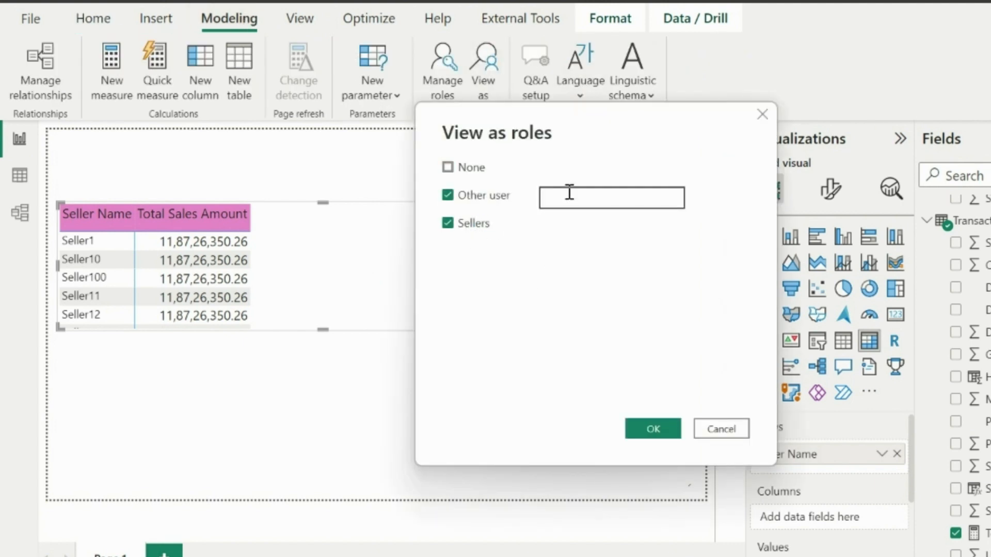
text(Seller10@)
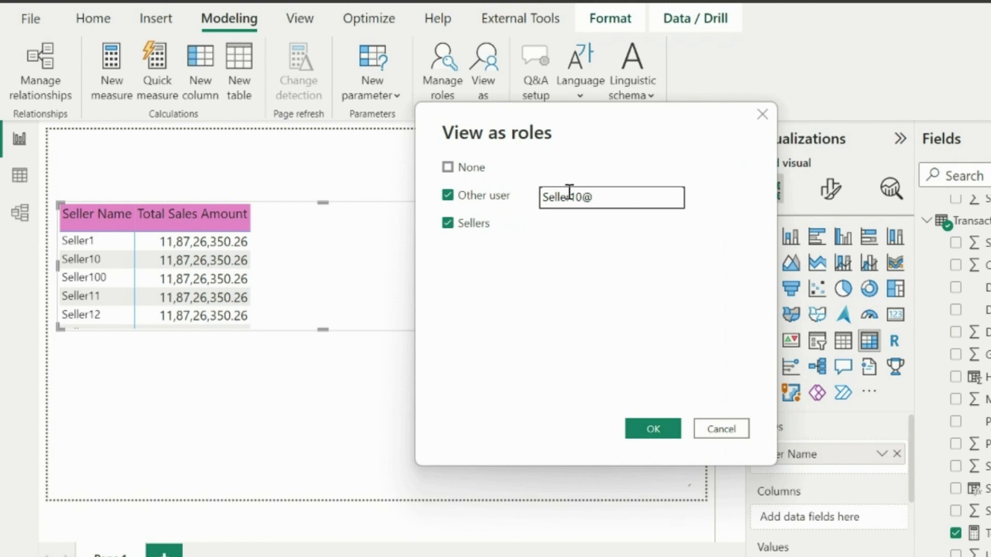
text(example)
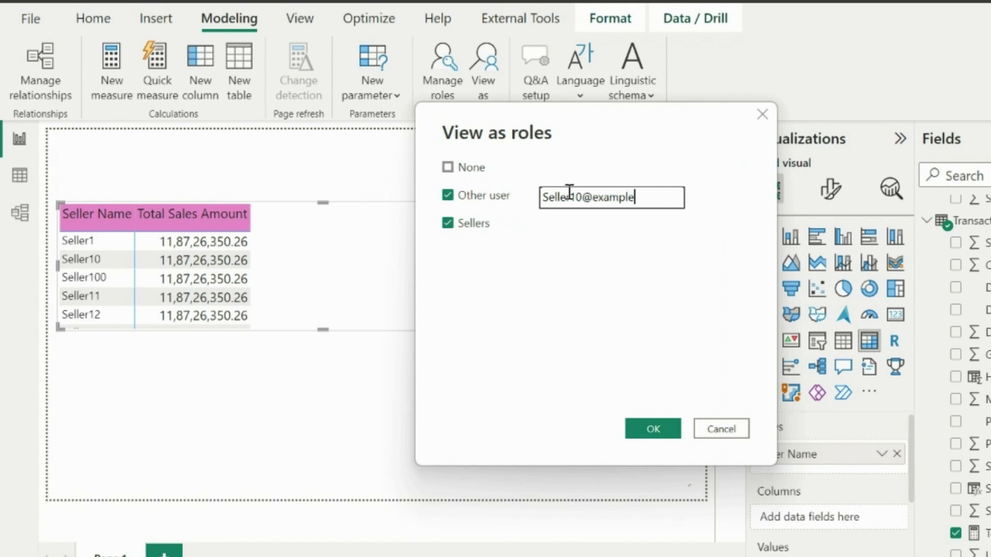
text(.com)
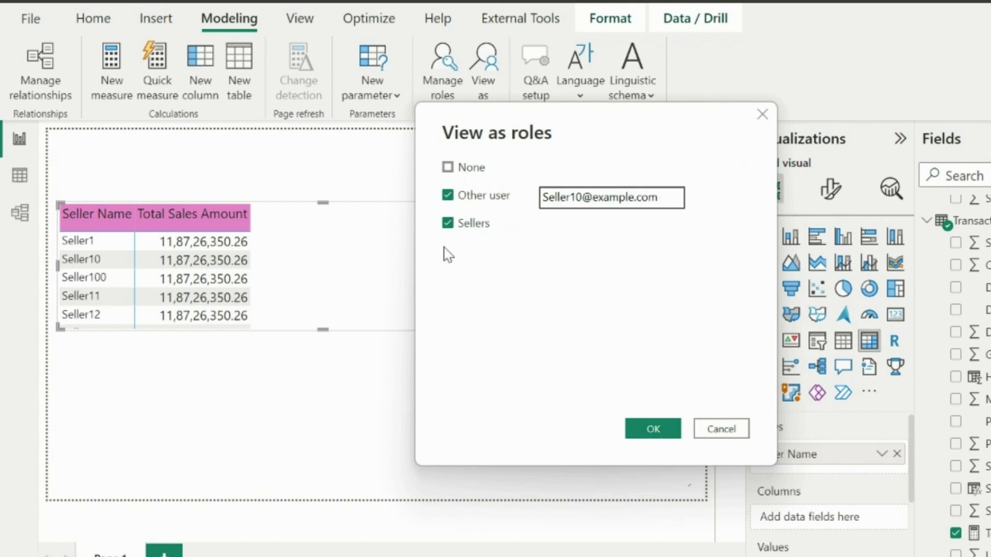
click(653, 428)
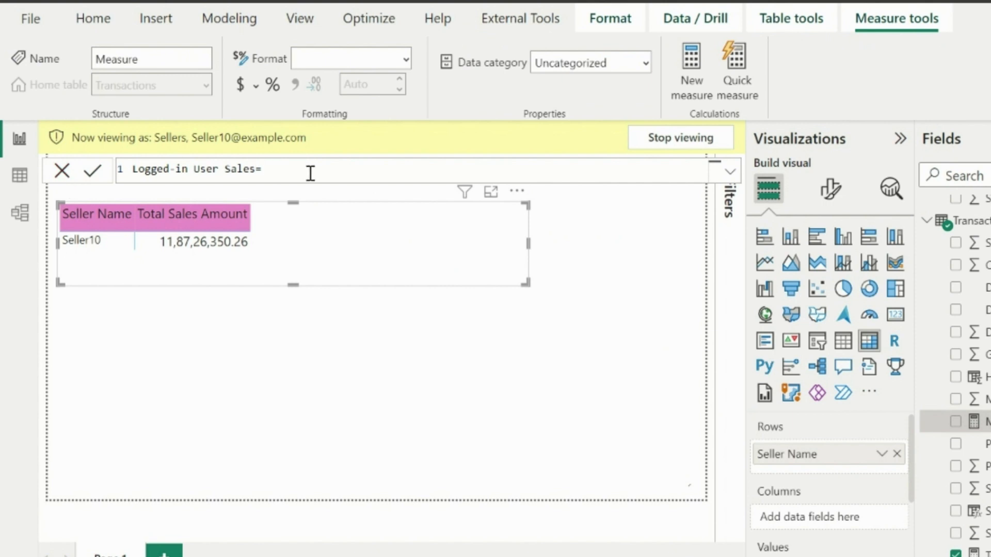
- Define Logged-in User Sales as SUM of Sales where USERPRINCIPALNAME matches Sellers[Email ID], using USERRELATIONSHIP
text(SUM(s)
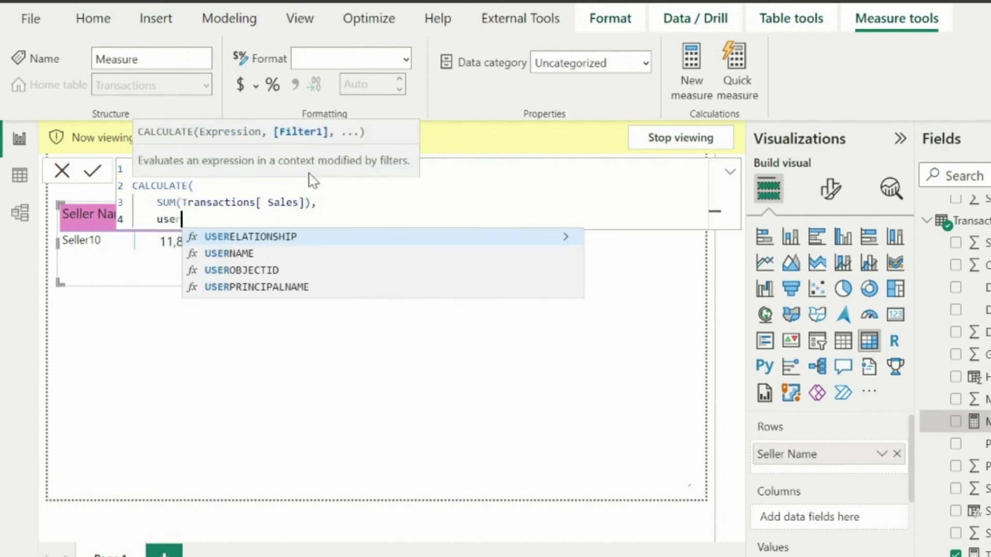
click(255, 287)
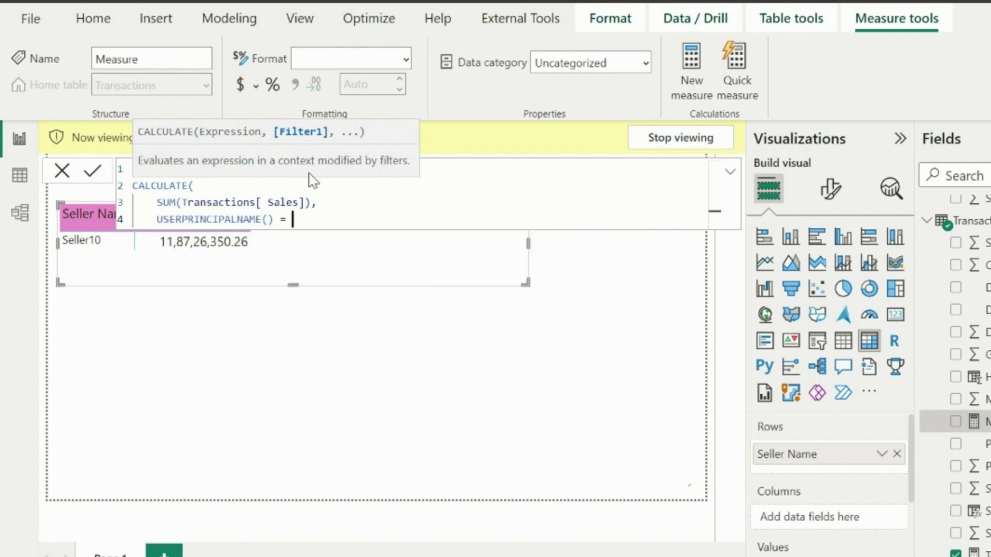
text(Sellers[Email ID],)
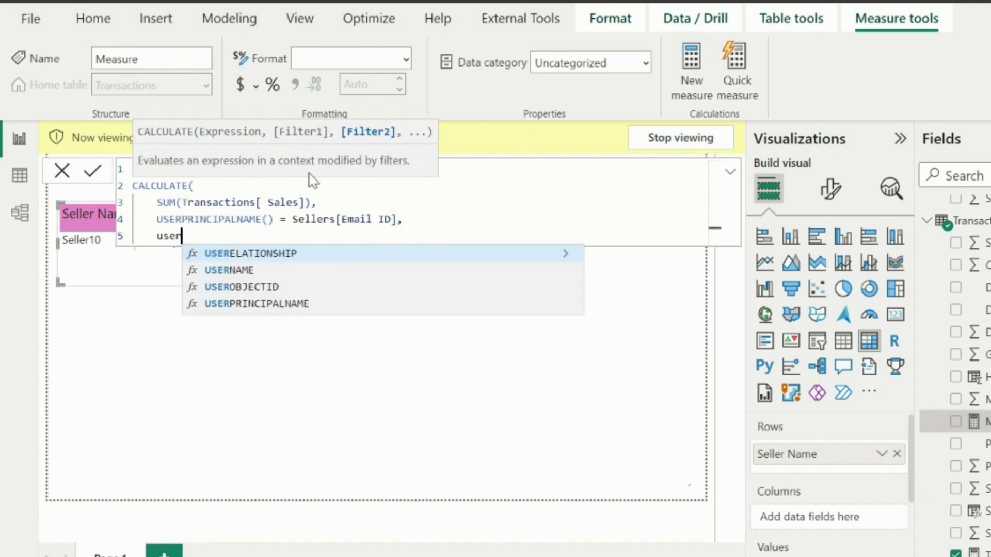
click(249, 253)
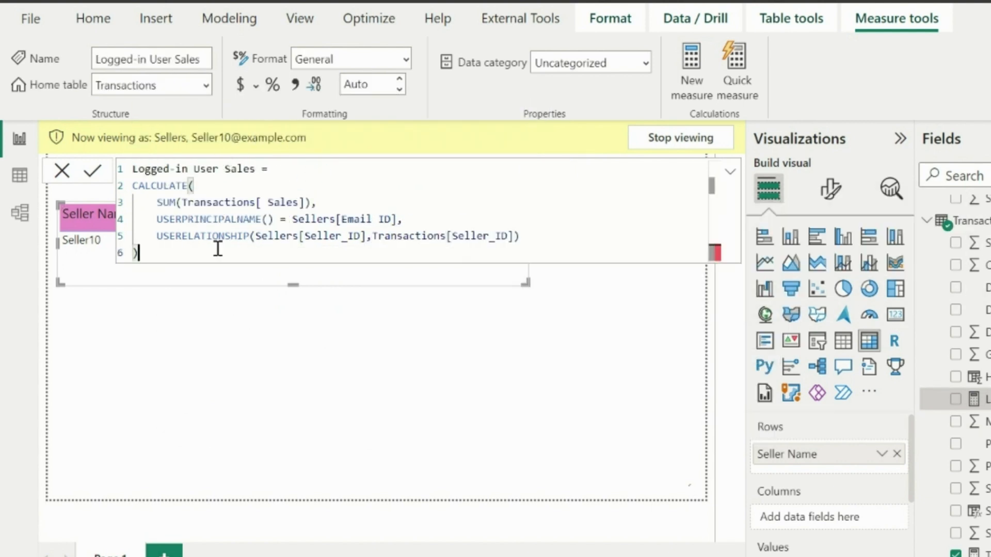
click(93, 170)
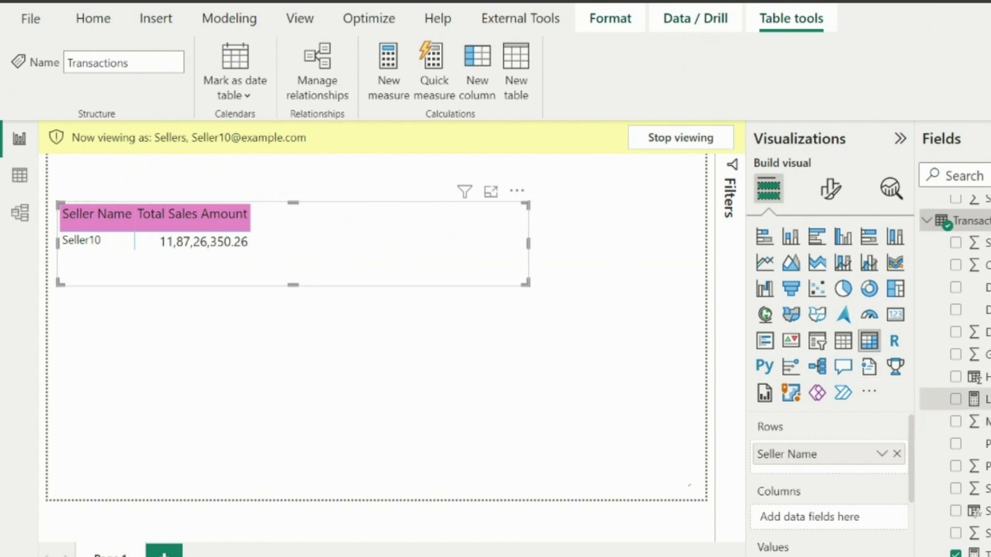
- Add Logged-in User Sales, Seller with Highest Sales and Highest Sales fields to the table
click(955, 399)
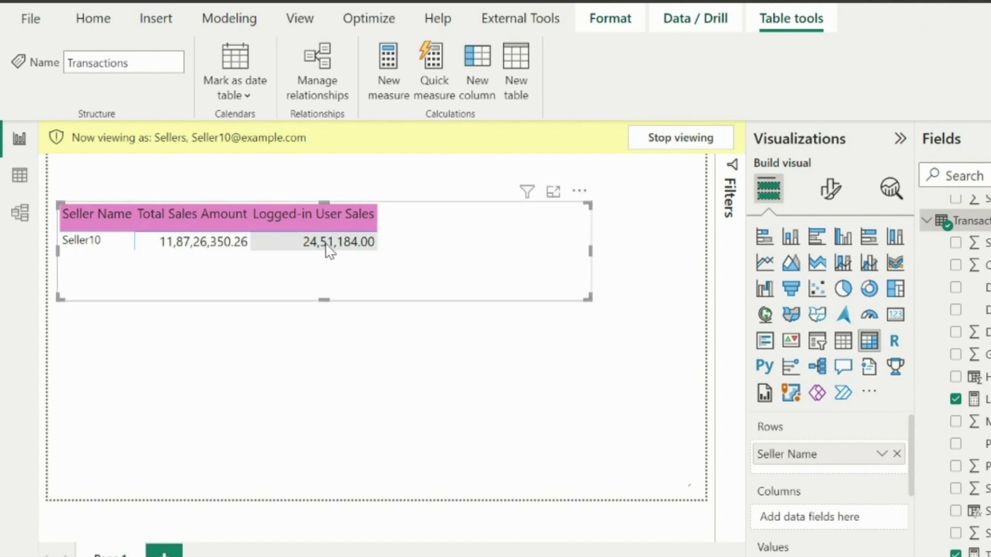
click(93, 18)
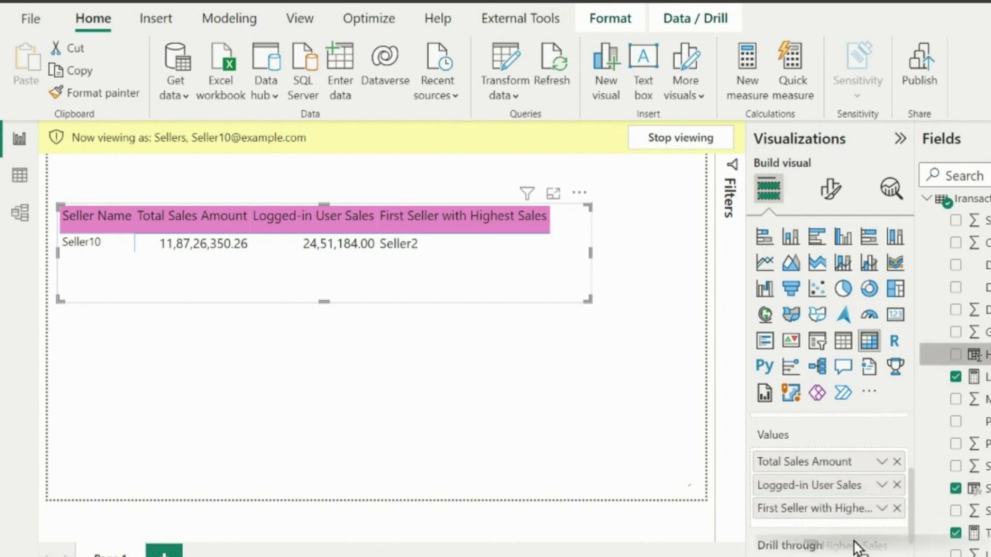
click(957, 354)
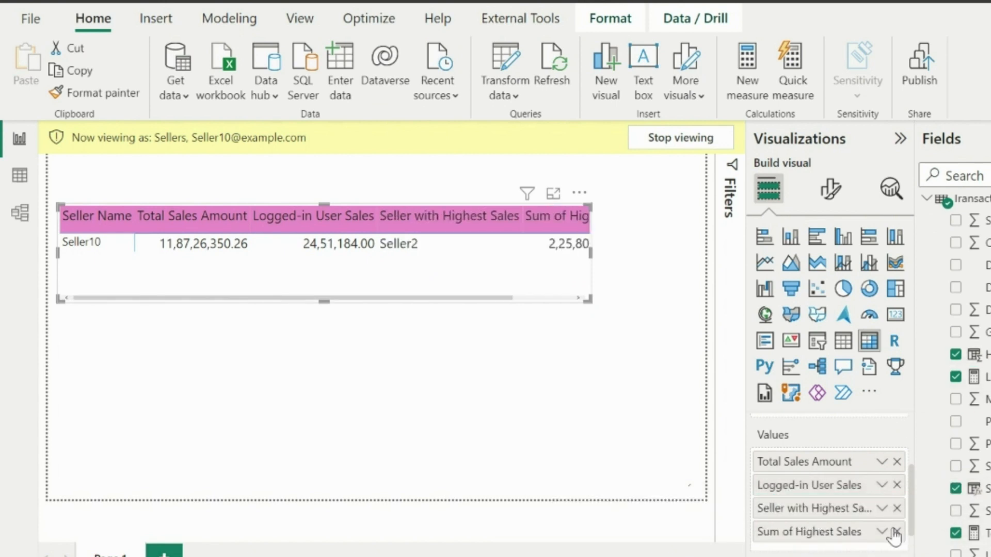
click(881, 531)
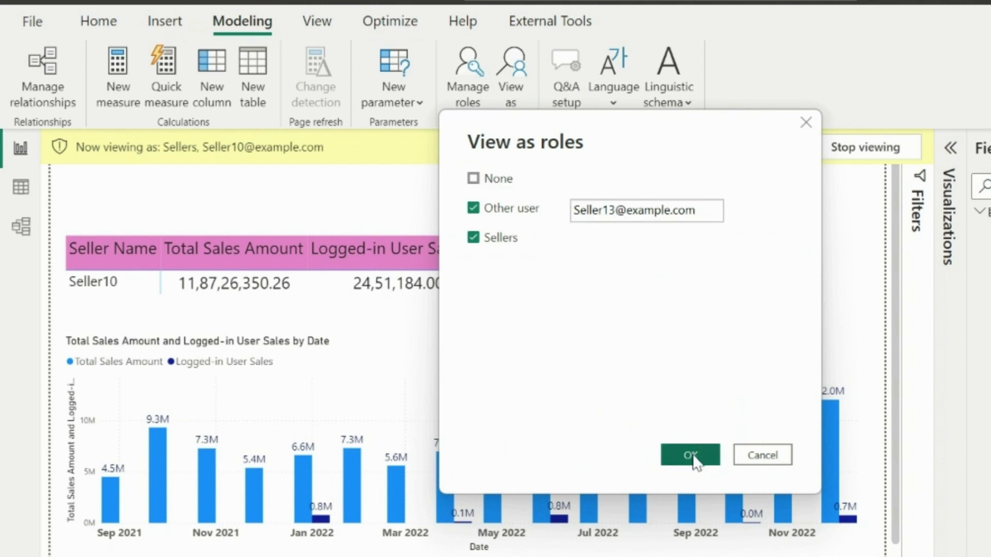
click(690, 454)
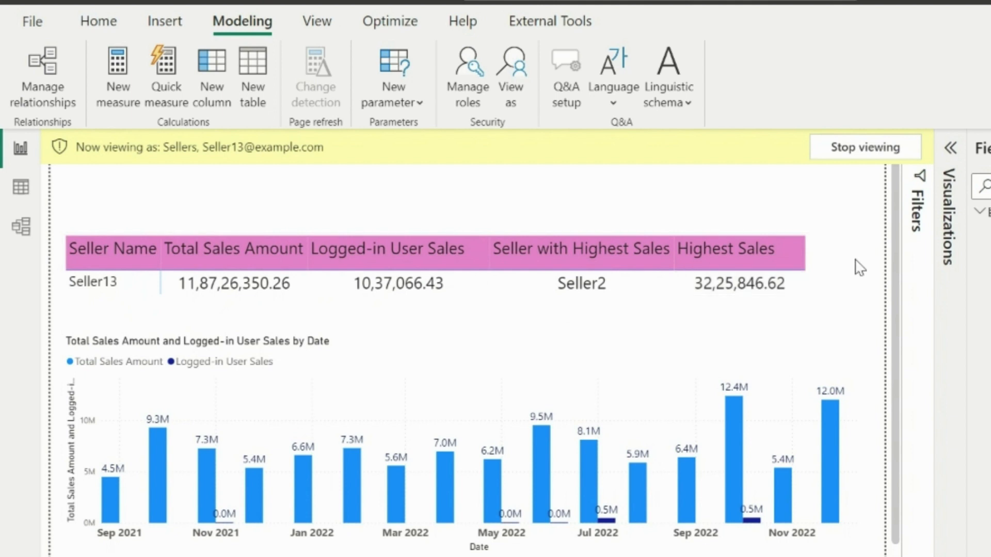
mouse_move(868, 206)
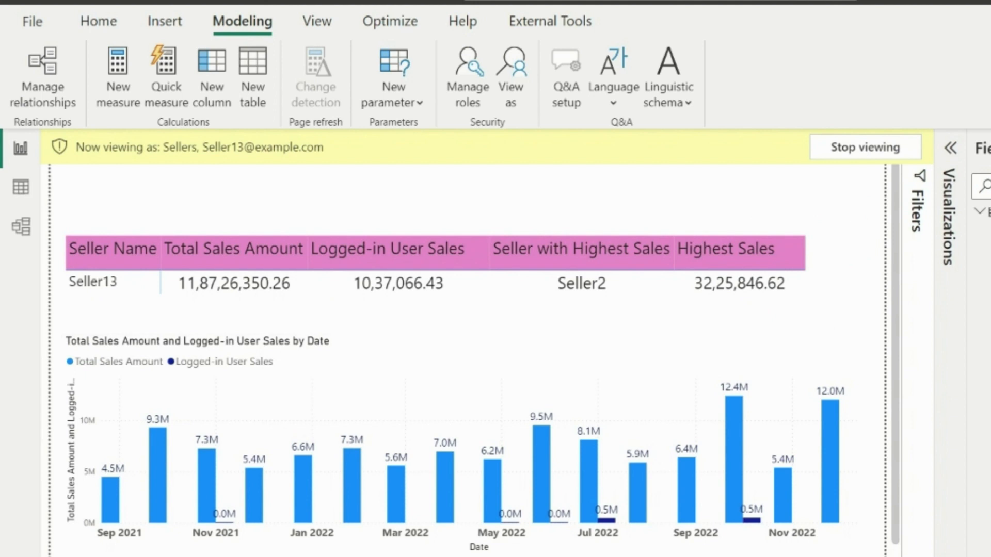
mouse_move(868, 206)
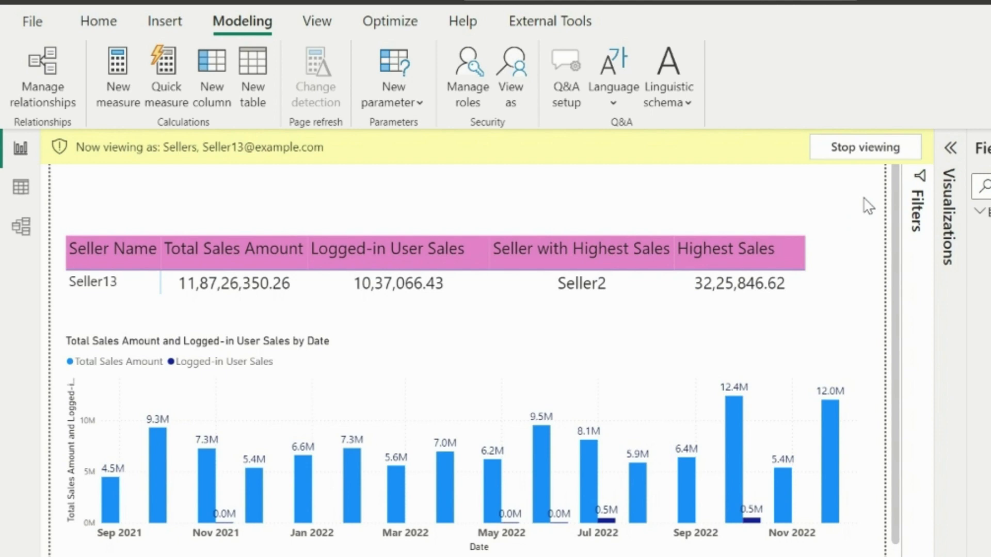